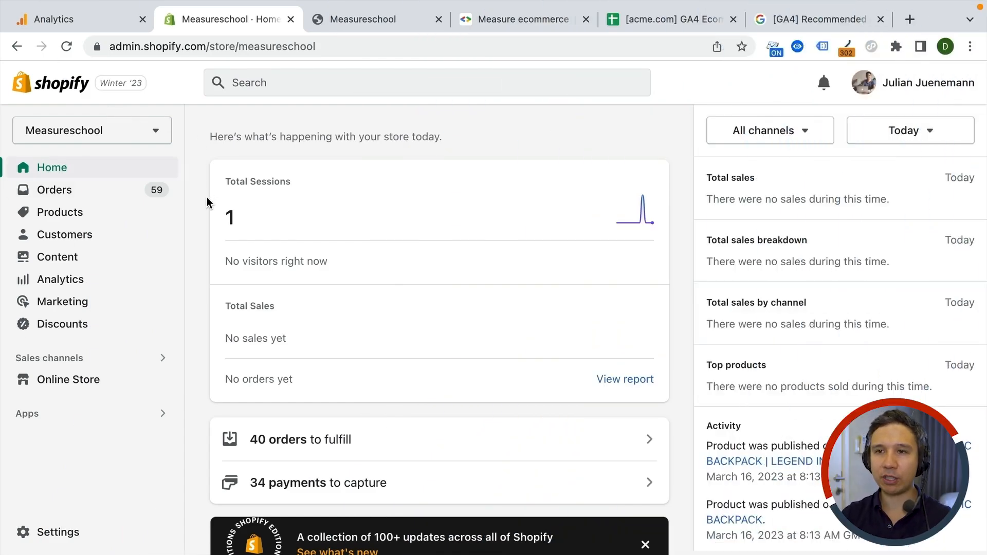
{"action": "mouse_move", "coordinate": [334, 281]}
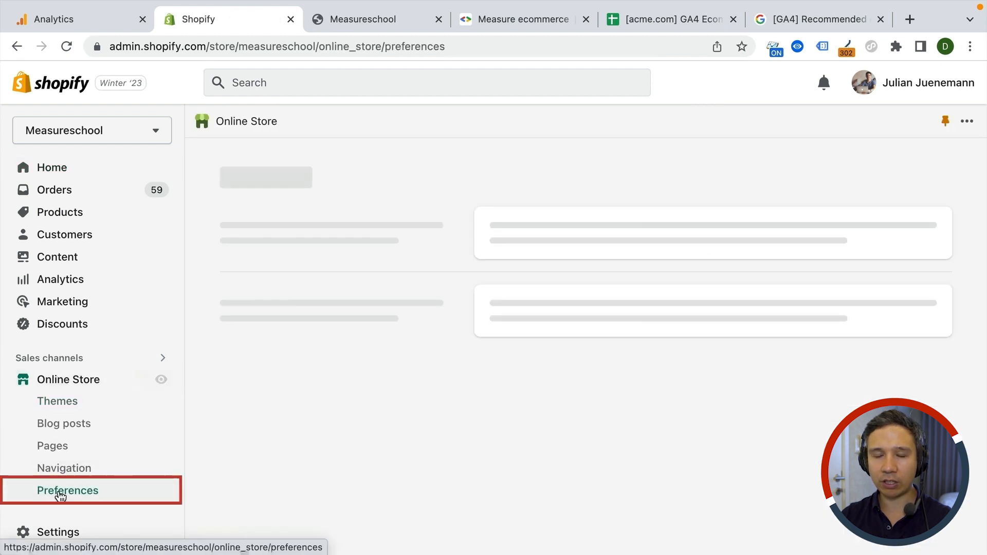
Reach the Google Analytics section of Online Store Preferences and focus its empty account field.
{"action": "left_click", "coordinate": [68, 491]}
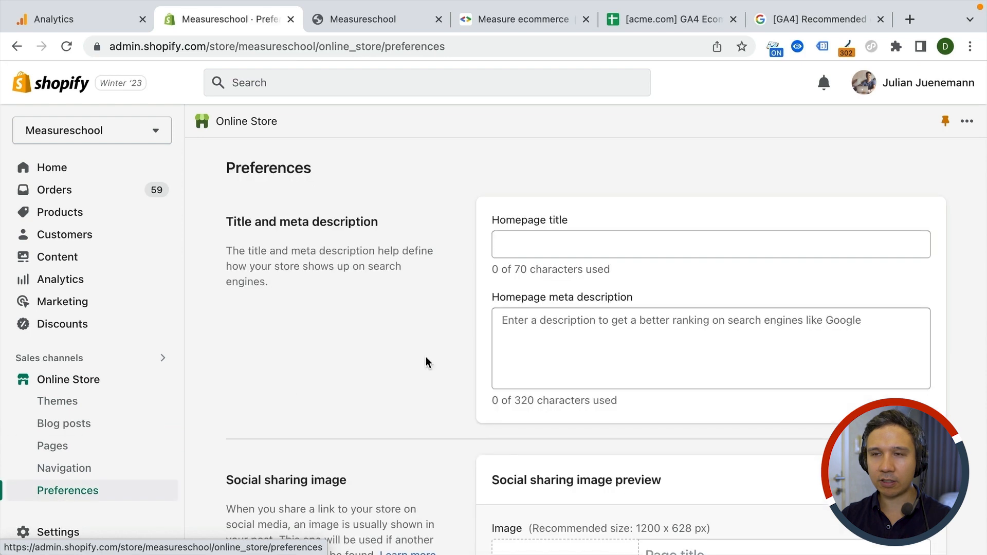
{"action": "scroll", "scroll_direction": "down", "scroll_amount": 3}
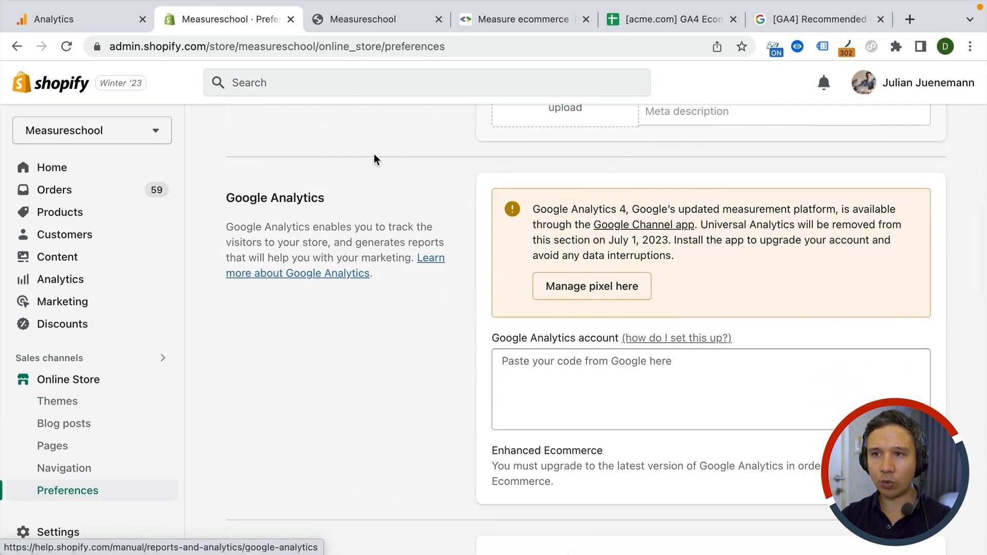
{"action": "left_click", "coordinate": [710, 389]}
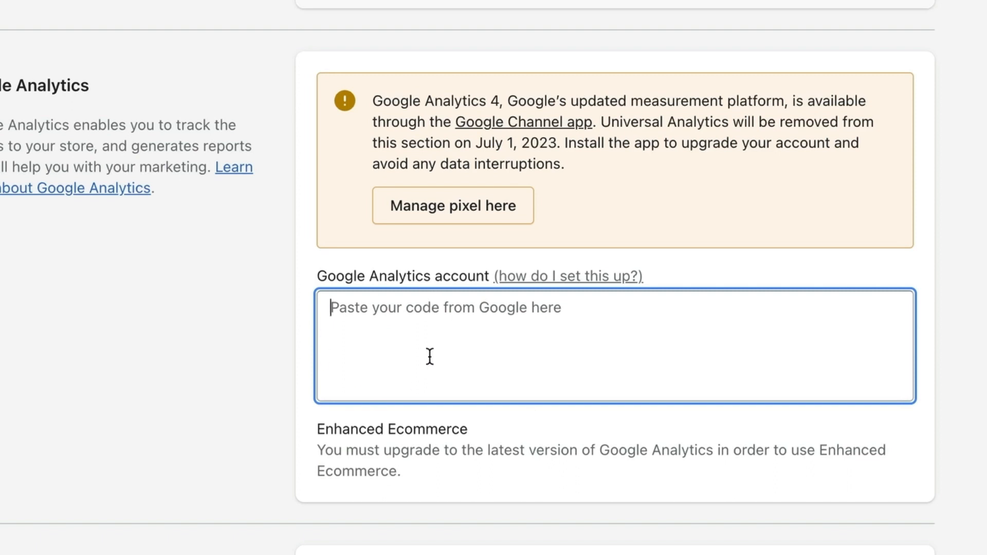
{"action": "mouse_move", "coordinate": [371, 297]}
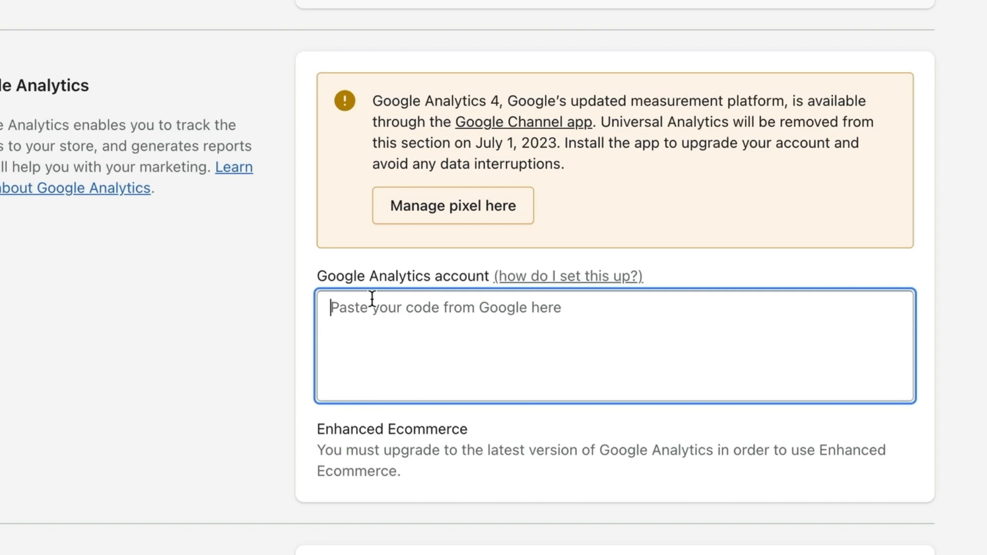
{"action": "mouse_move", "coordinate": [417, 258]}
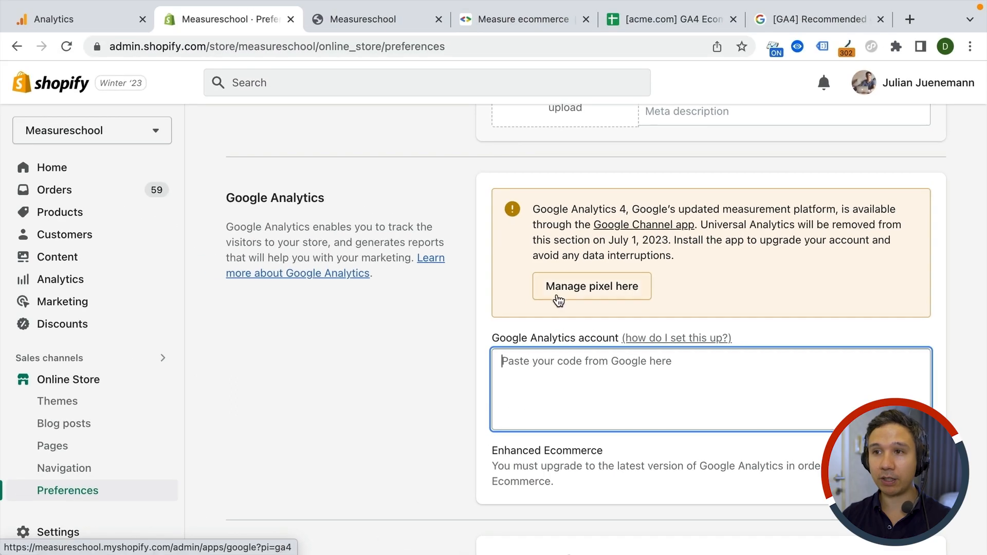
Start the Google channel GA4 setup and connect a Google account to the store.
{"action": "left_click", "coordinate": [590, 287]}
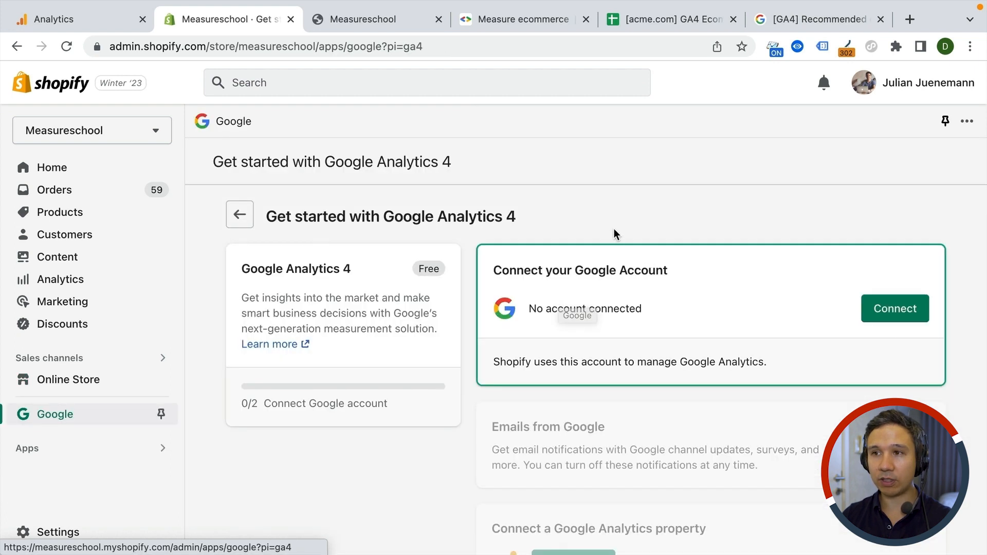
{"action": "left_click", "coordinate": [894, 308]}
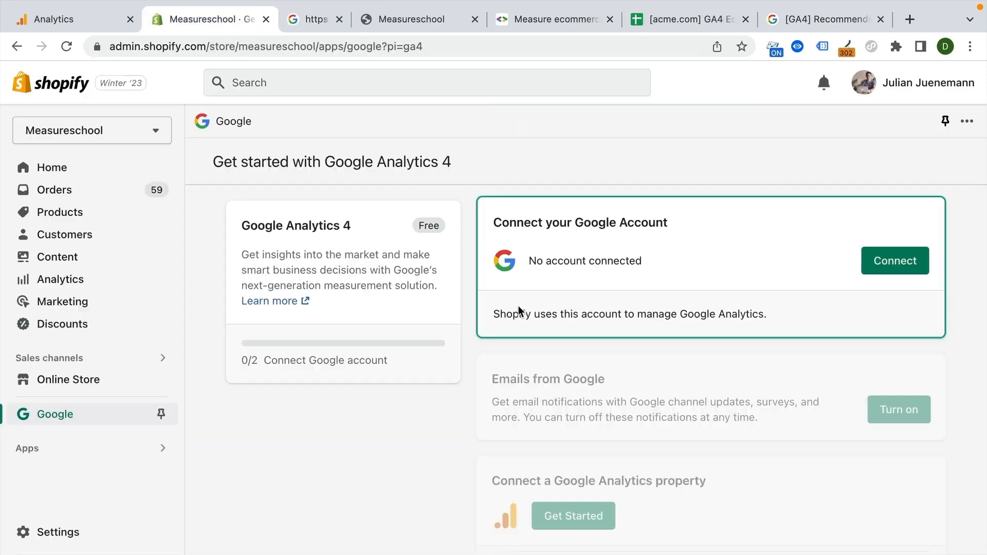
{"action": "left_click", "coordinate": [894, 261]}
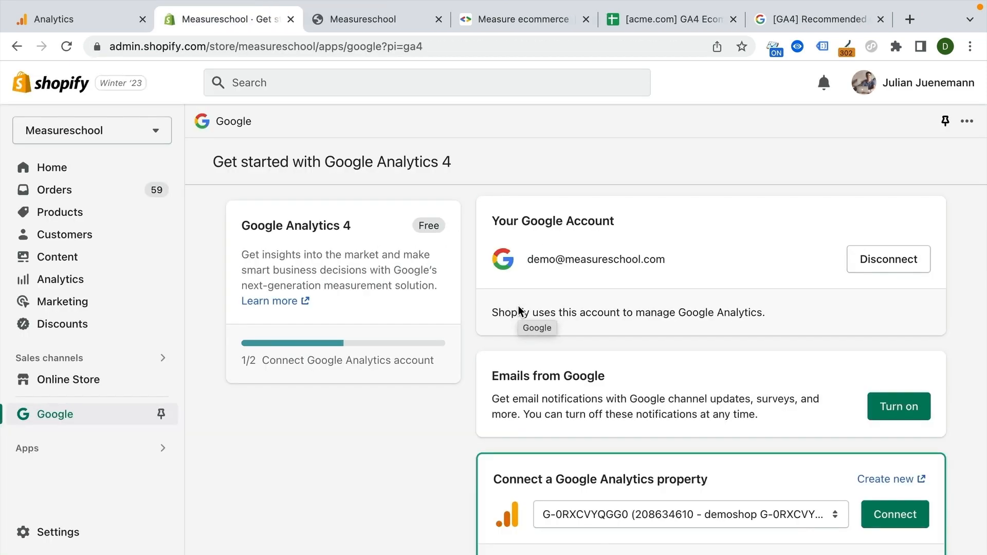
Choose the demoshop property G-0RXCVYQGG0 and link it to the store.
{"action": "scroll", "scroll_direction": "down", "scroll_amount": 3}
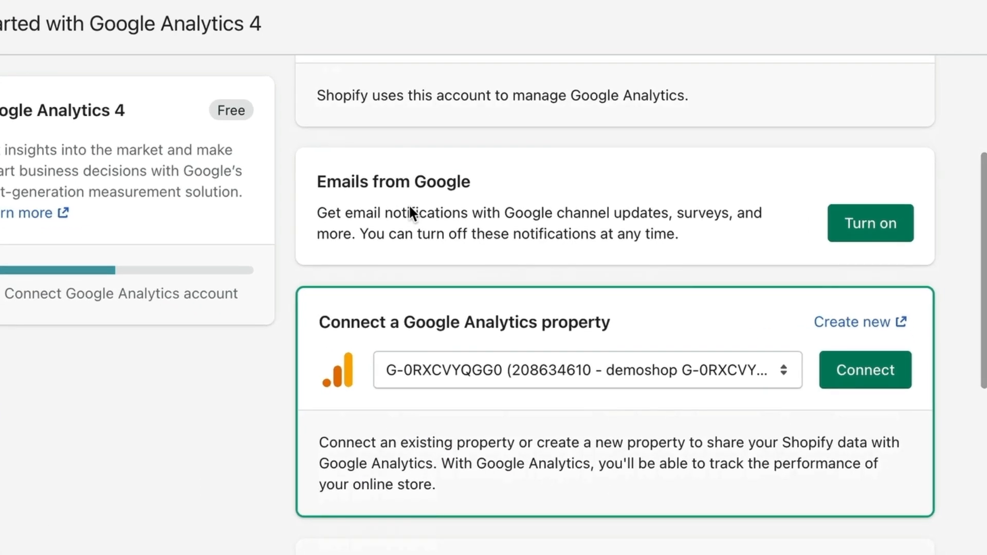
{"action": "scroll", "scroll_direction": "down", "scroll_amount": 3}
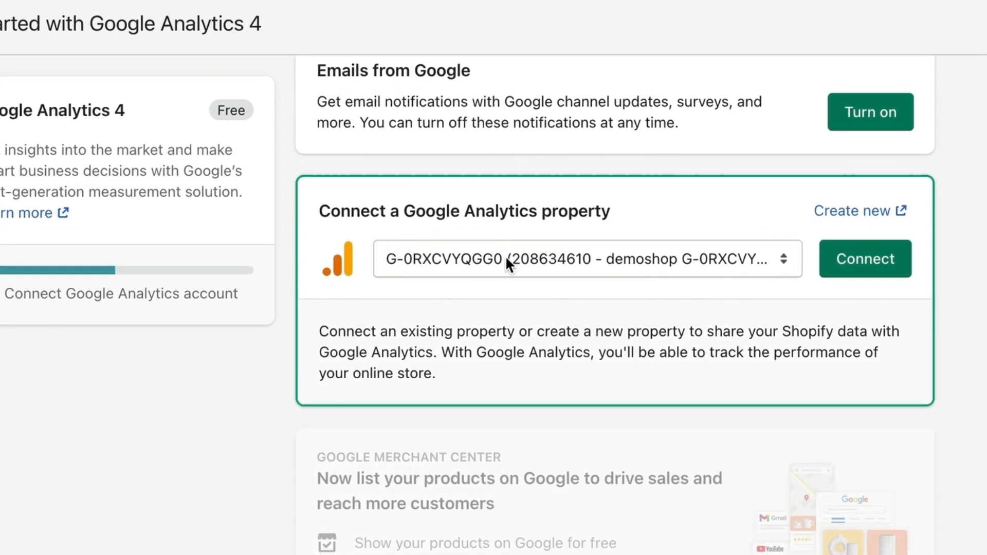
{"action": "left_click", "coordinate": [585, 260]}
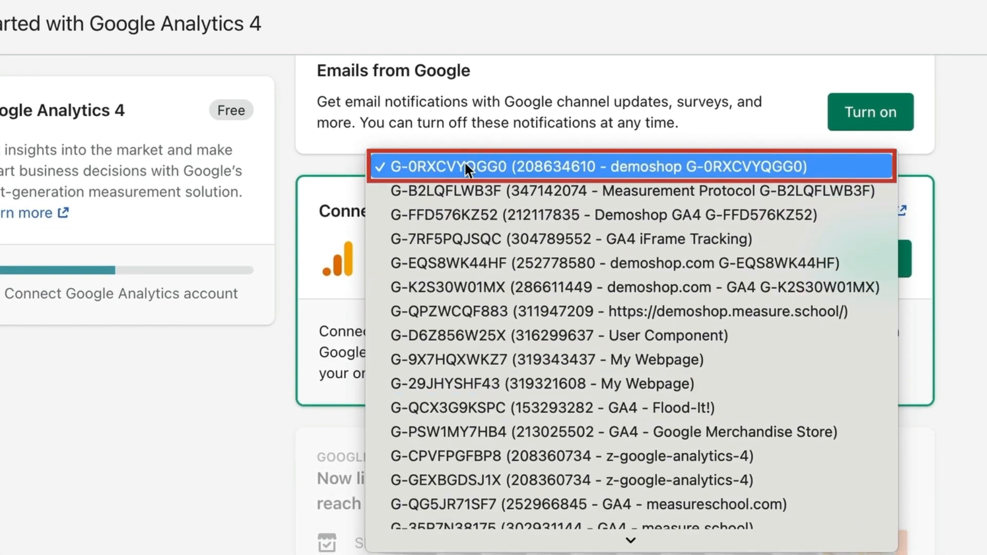
{"action": "left_click", "coordinate": [605, 166]}
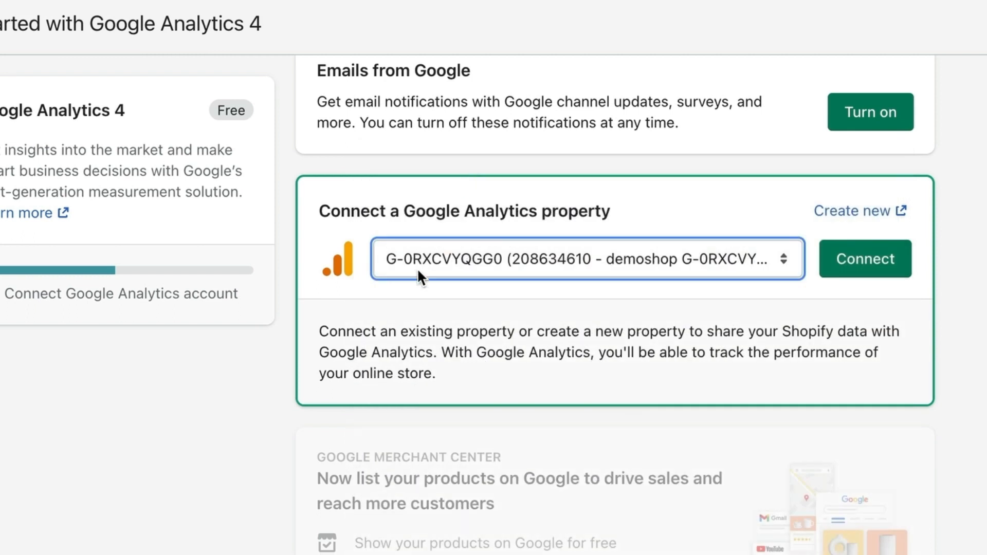
{"action": "mouse_move", "coordinate": [607, 265]}
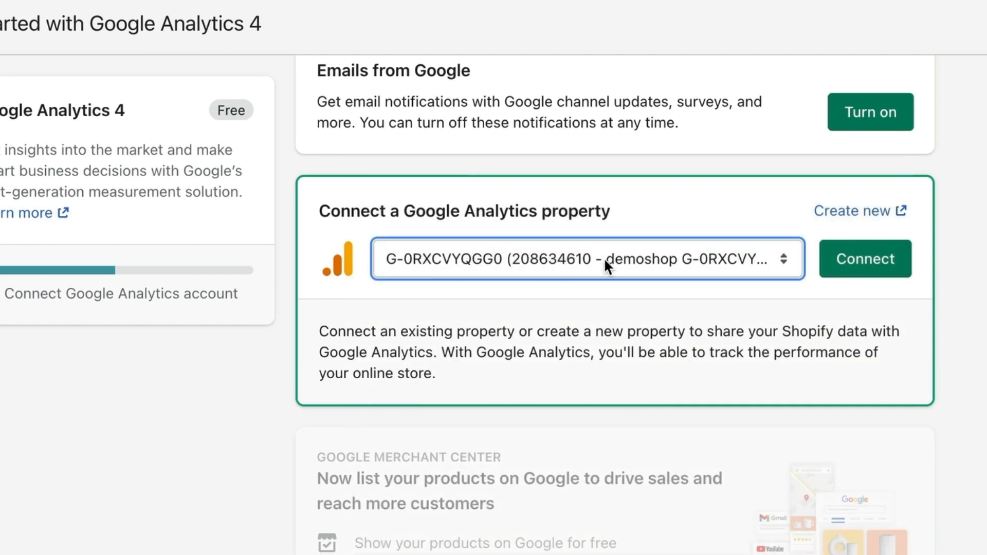
{"action": "mouse_move", "coordinate": [703, 201]}
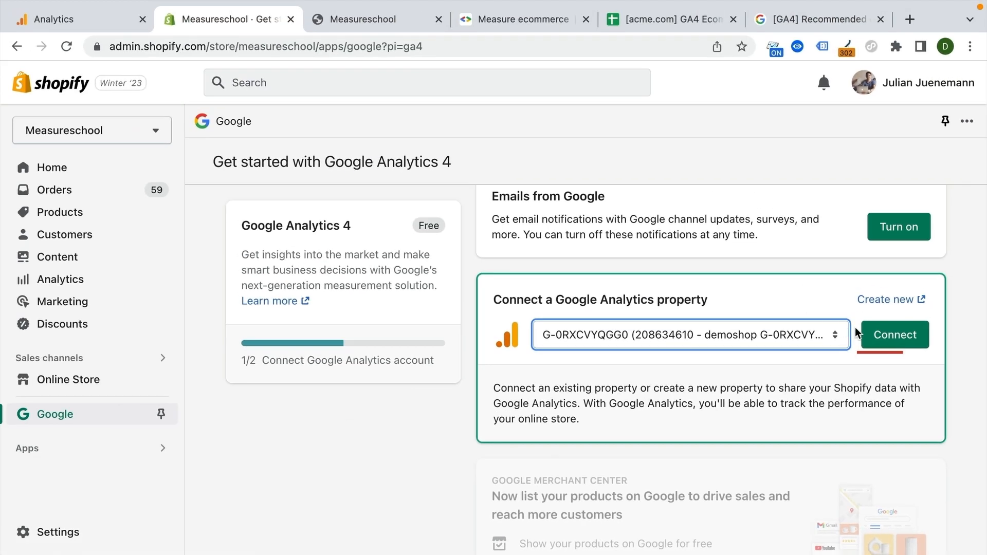
{"action": "left_click", "coordinate": [894, 334]}
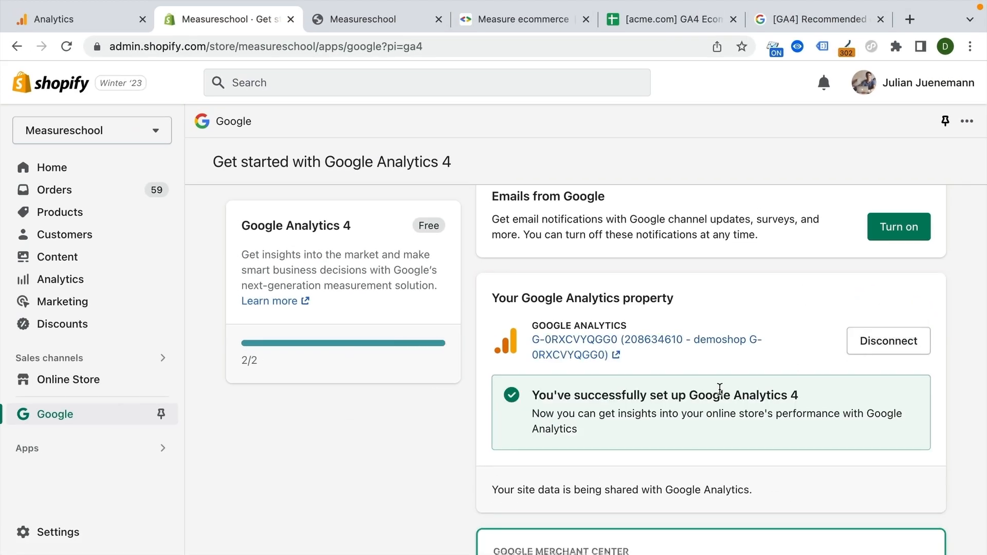
{"action": "mouse_move", "coordinate": [675, 387]}
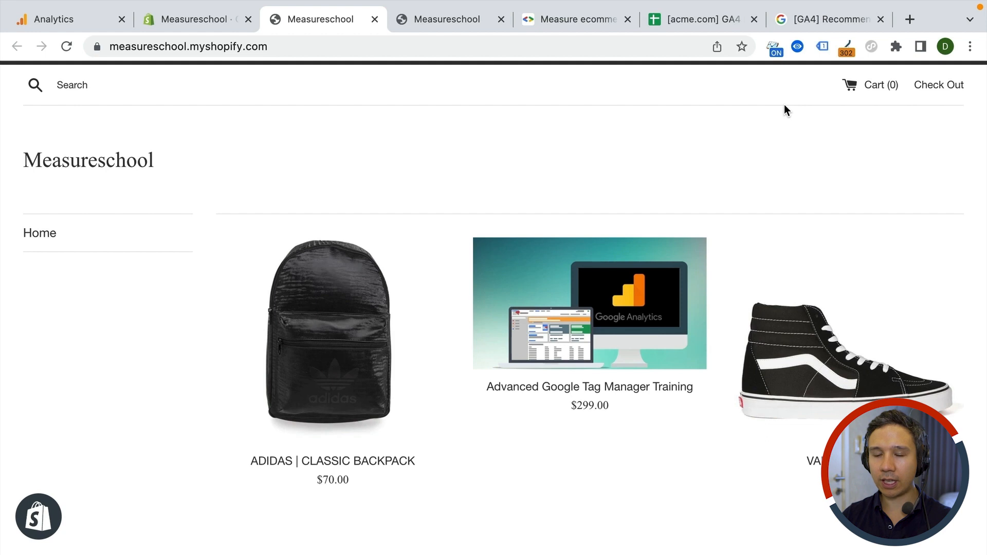
Bring up Chrome's developer tools on the storefront via the More tools menu.
{"action": "key", "text": "F12"}
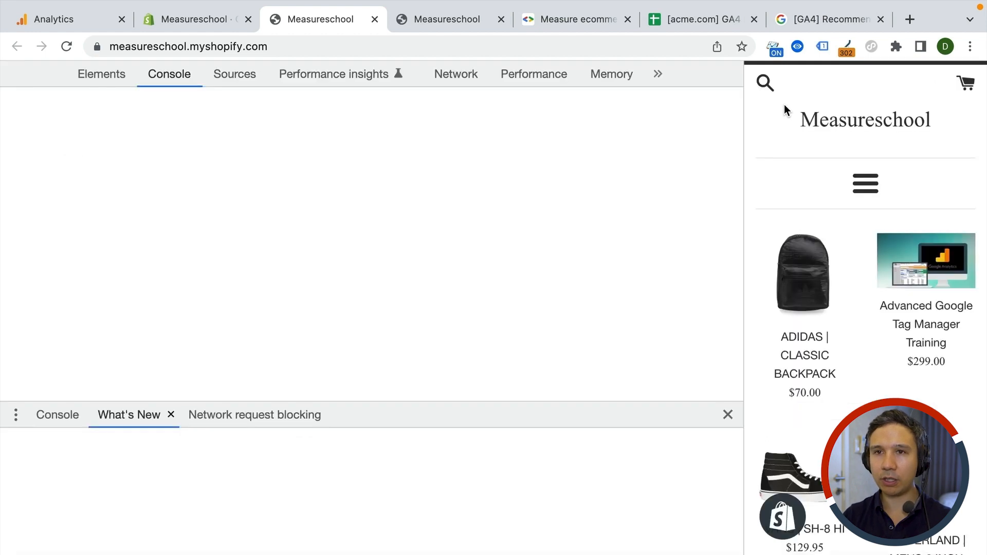
{"action": "left_click", "coordinate": [970, 46]}
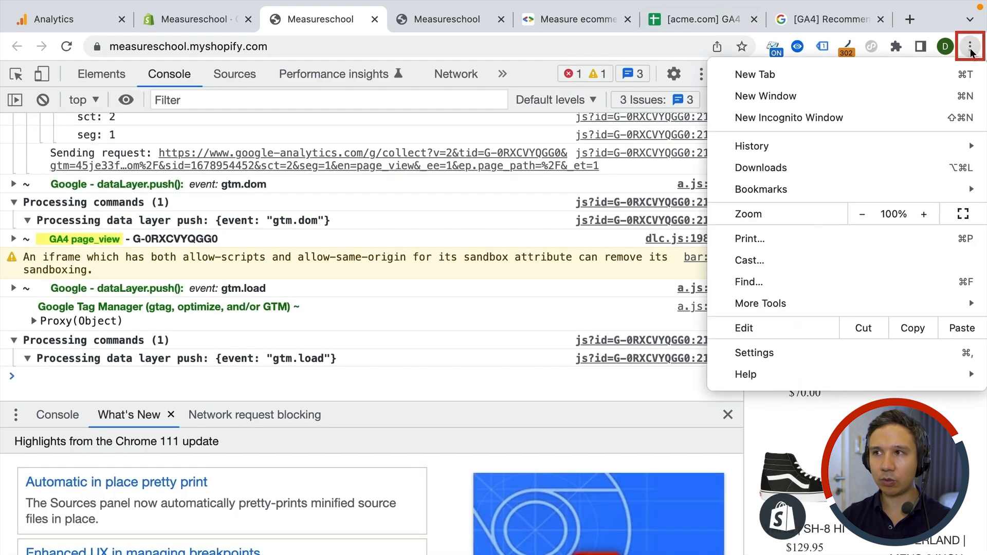
{"action": "left_click", "coordinate": [760, 303]}
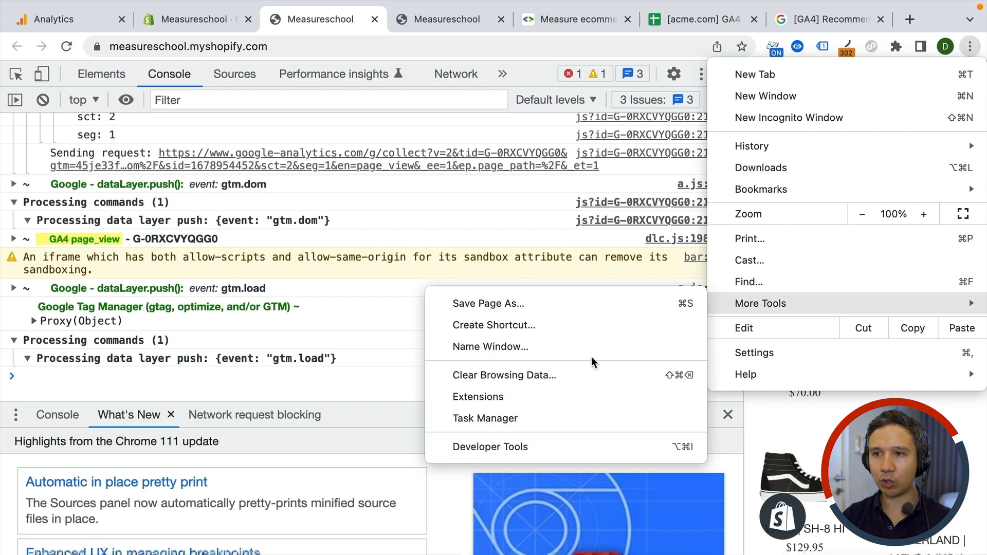
{"action": "mouse_move", "coordinate": [490, 446]}
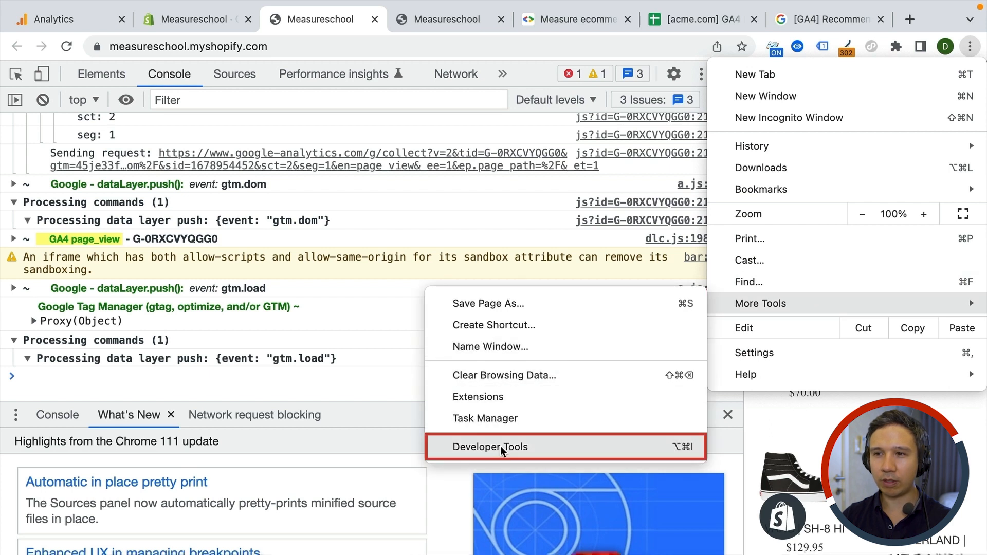
{"action": "left_click", "coordinate": [490, 446]}
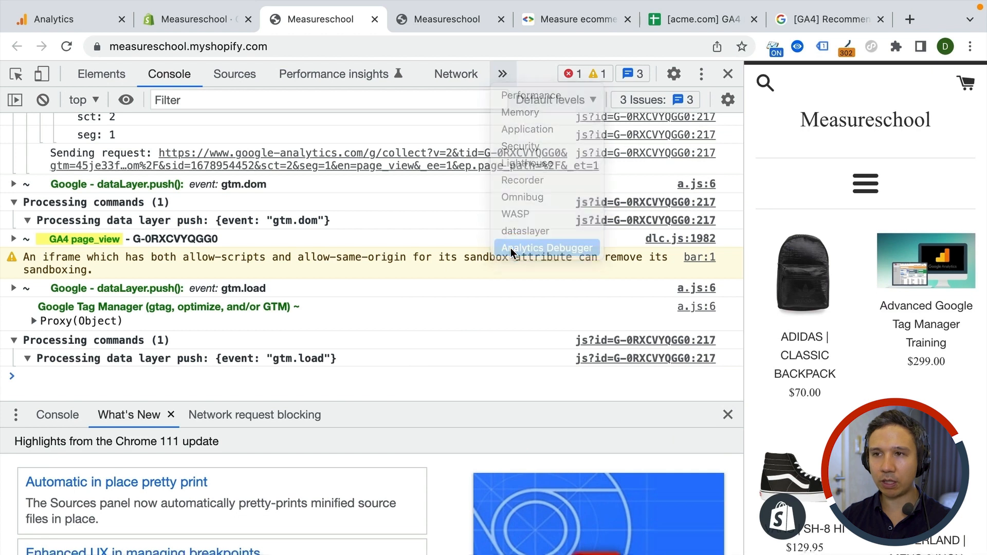
Run the Analytics Debugger and inspect the GA4 page_view push sent to G-0RXCVYQGG0.
{"action": "left_click", "coordinate": [546, 248]}
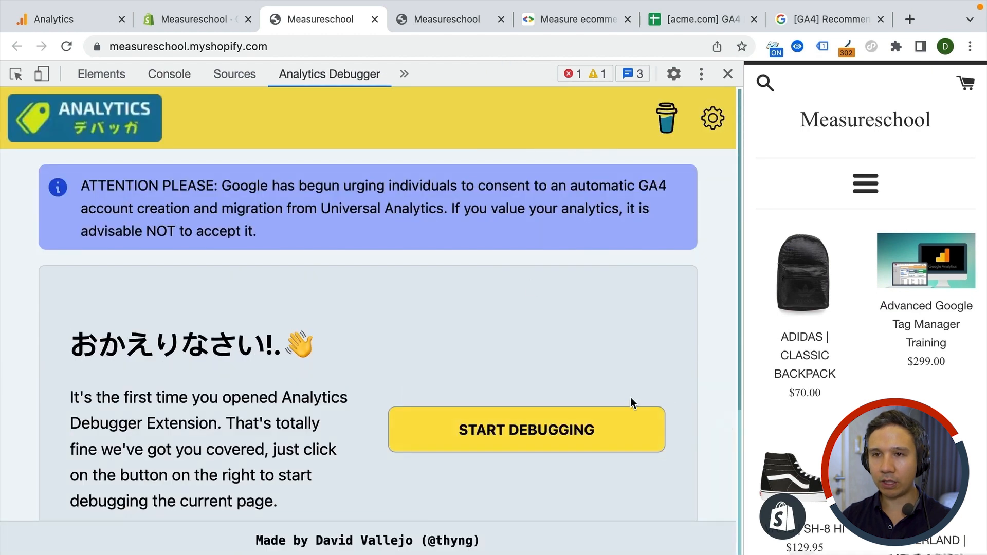
{"action": "left_click", "coordinate": [525, 430]}
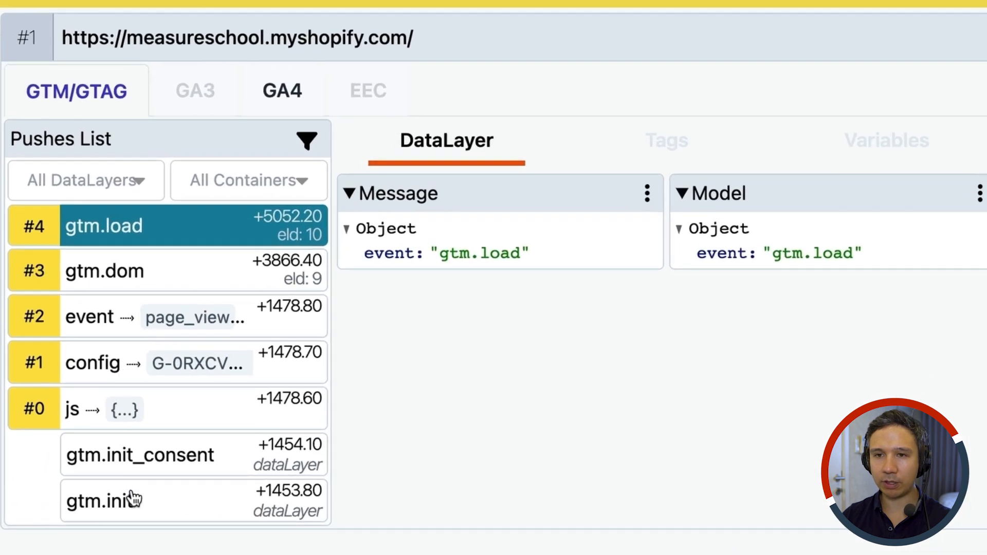
{"action": "mouse_move", "coordinate": [162, 318]}
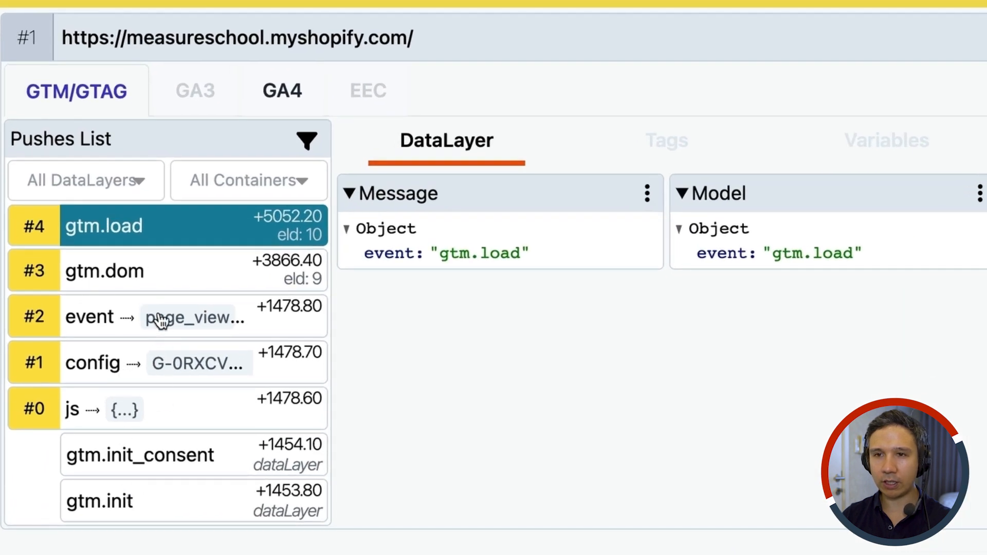
{"action": "left_click", "coordinate": [282, 90]}
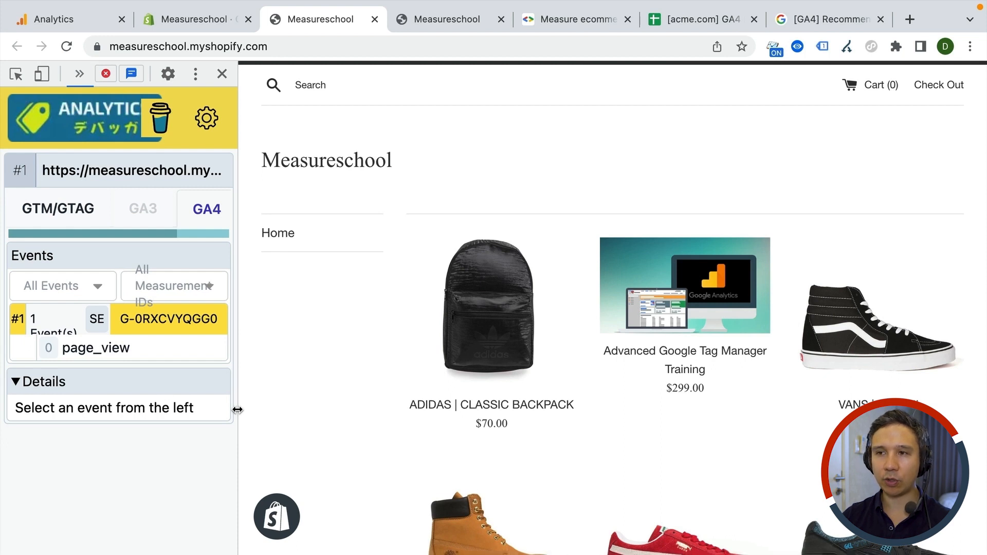
Locate DebugView in the GA4 Admin list, then return to the Measureschool storefront tab.
{"action": "left_click", "coordinate": [53, 18]}
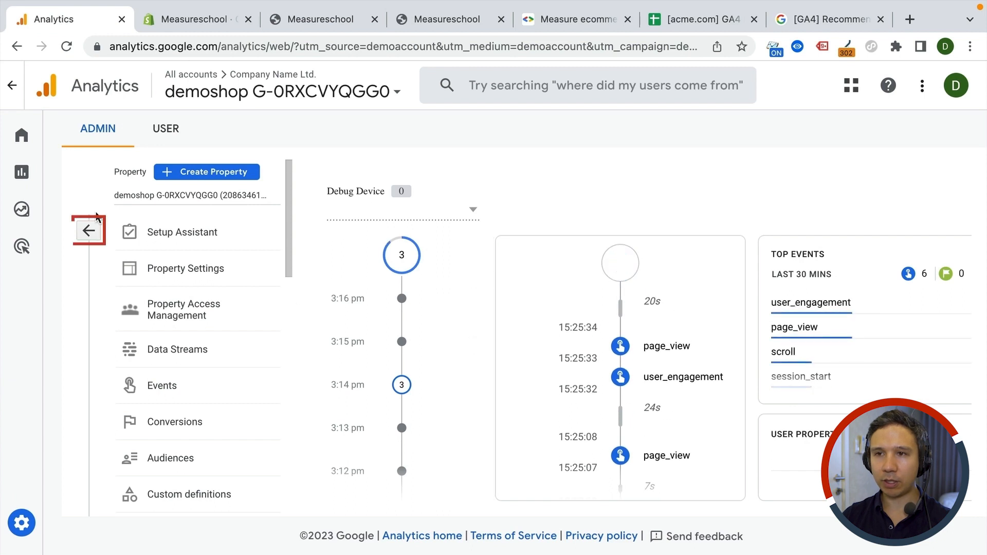
{"action": "left_click", "coordinate": [88, 229]}
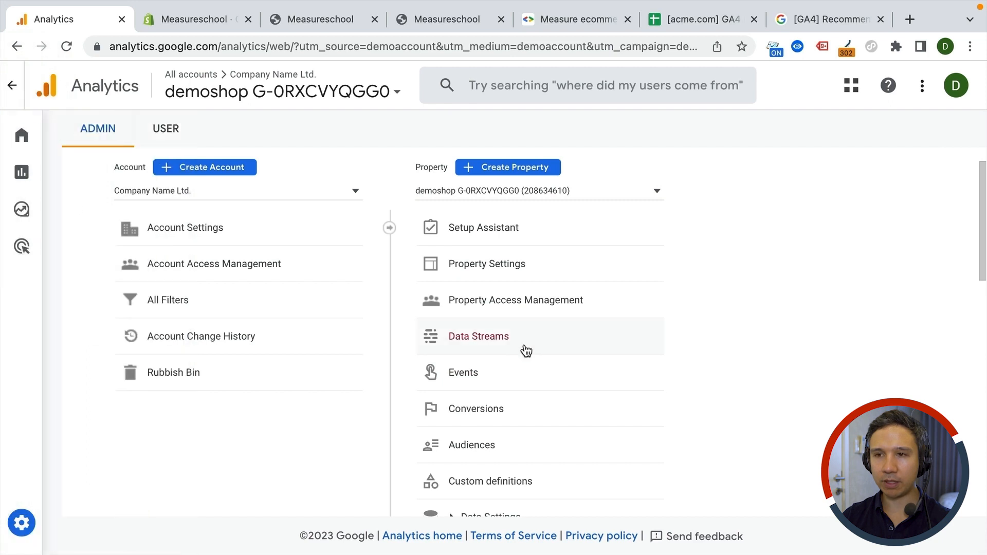
{"action": "scroll", "scroll_direction": "down", "scroll_amount": 3}
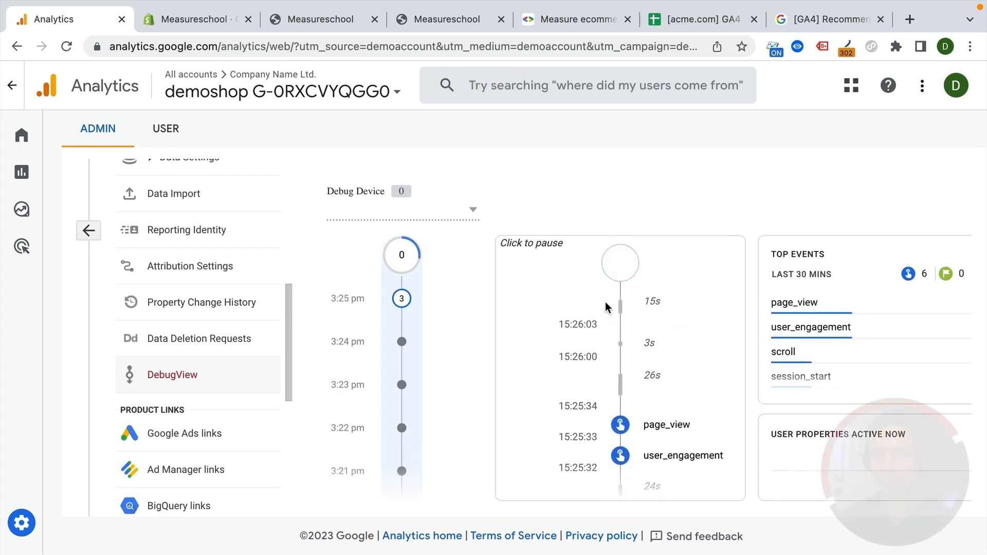
{"action": "left_click", "coordinate": [321, 18]}
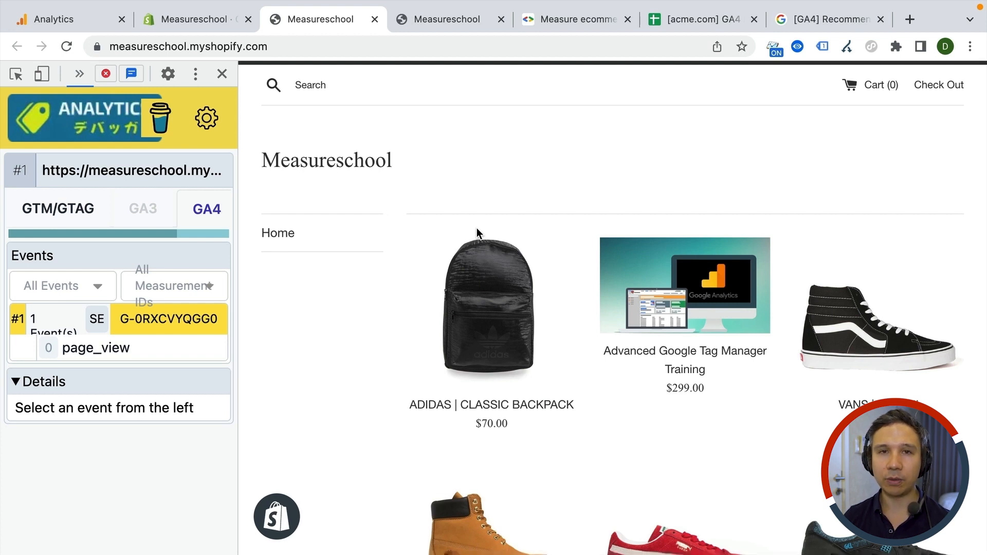
{"action": "mouse_move", "coordinate": [495, 113]}
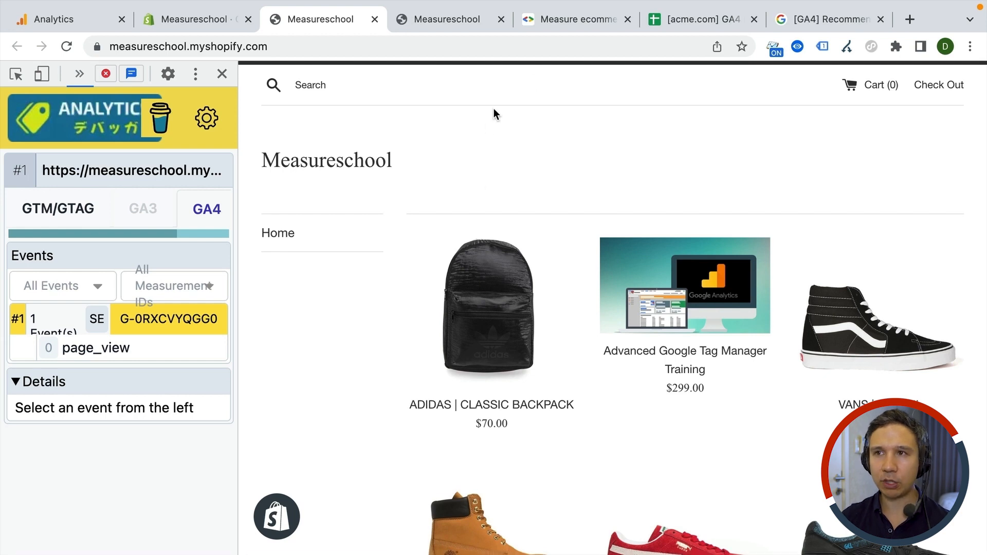
Review the view_item_list and select_item samples in the Measure ecommerce guide, then the GA4 spec spreadsheet.
{"action": "left_click", "coordinate": [573, 18]}
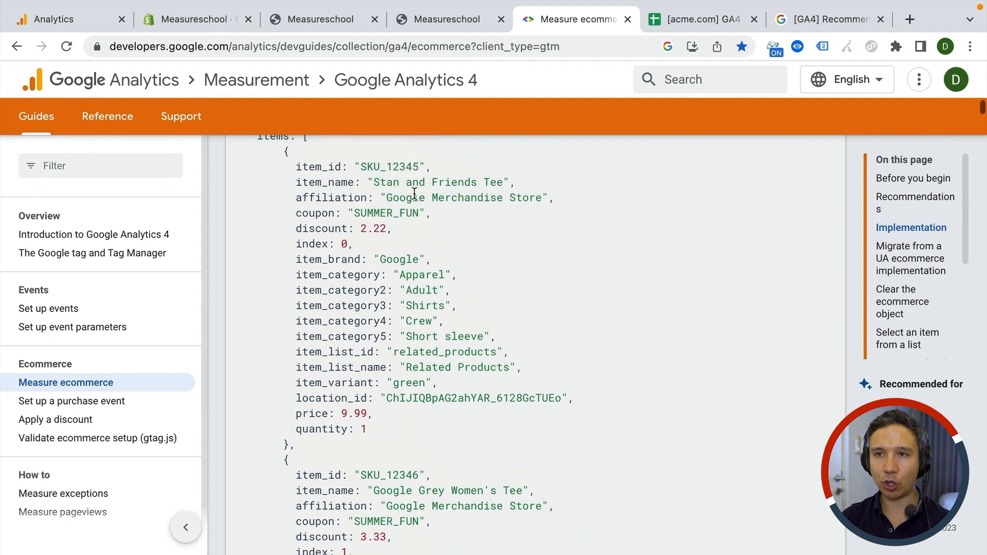
{"action": "scroll", "scroll_direction": "down", "scroll_amount": 3}
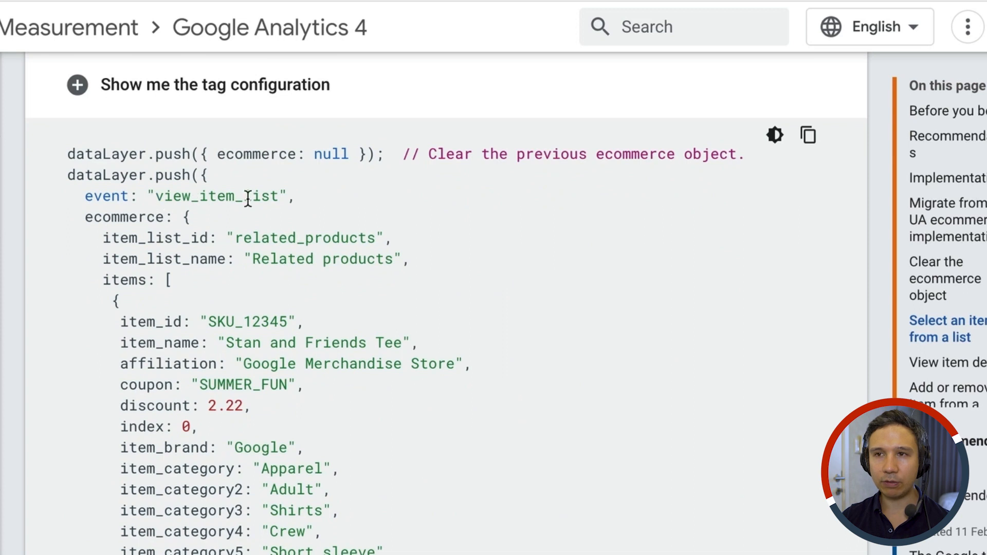
{"action": "scroll", "scroll_direction": "down", "scroll_amount": 3}
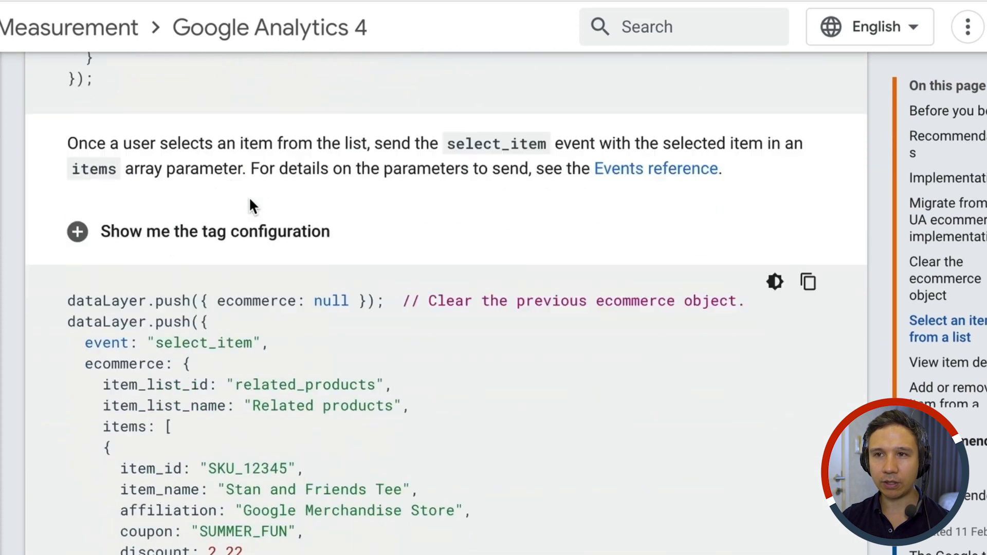
{"action": "scroll", "scroll_direction": "down", "scroll_amount": 3}
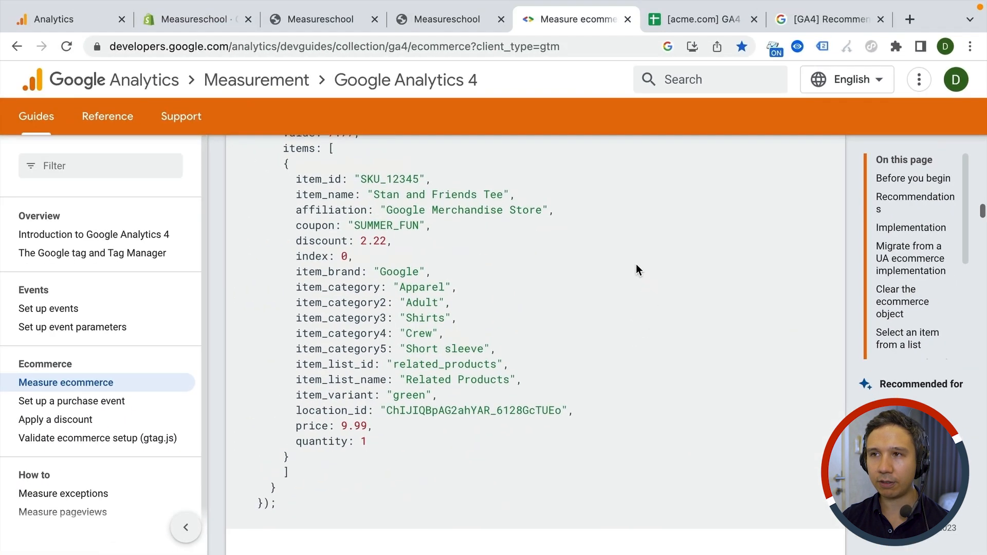
{"action": "left_click", "coordinate": [692, 19]}
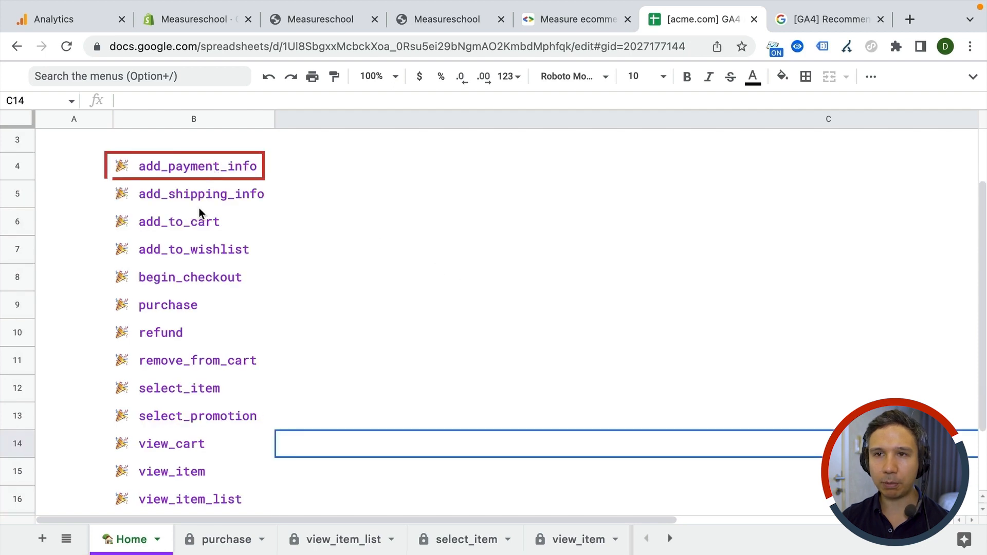
Scroll the Home event list in the GA4 spec sheet, dismissing the refund link preview.
{"action": "scroll", "scroll_direction": "down", "scroll_amount": 3}
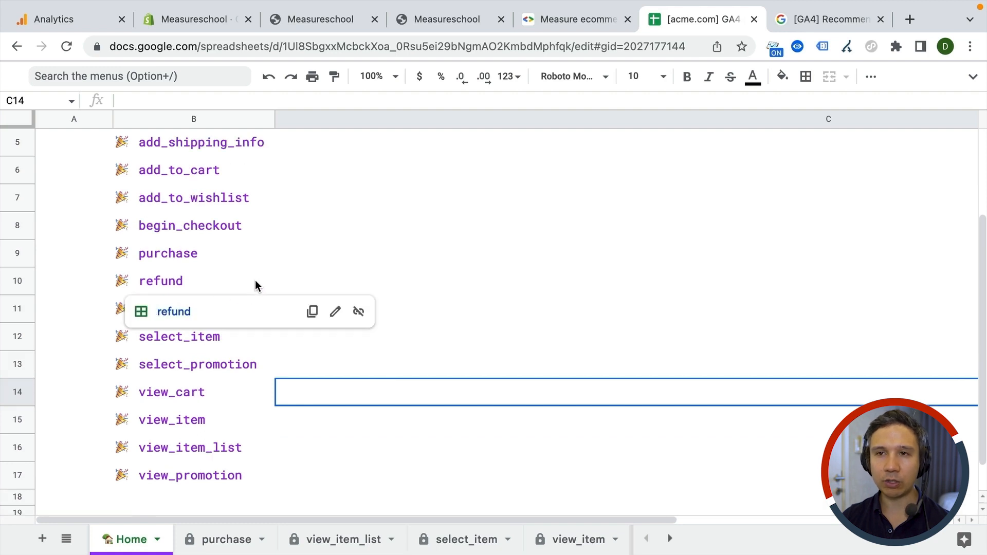
{"action": "left_click", "coordinate": [167, 253]}
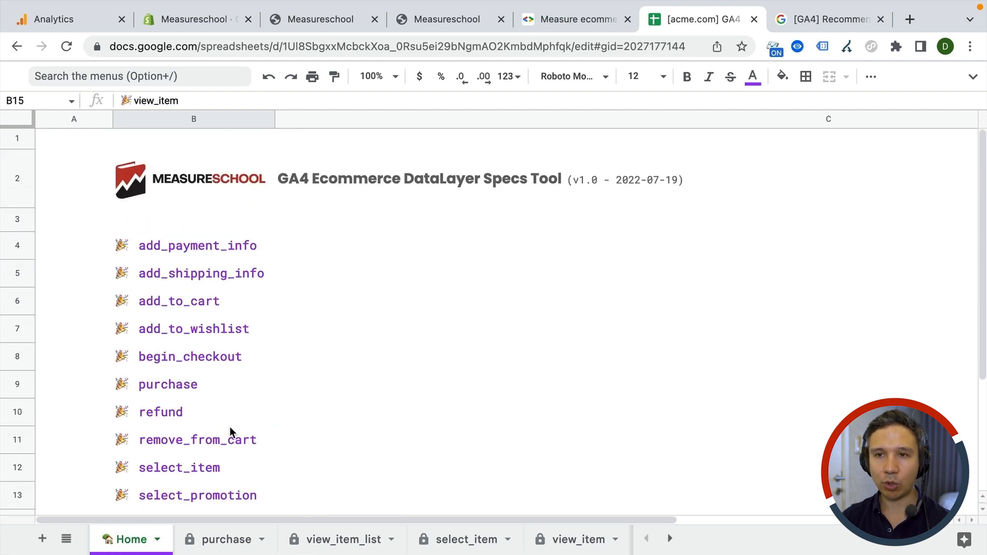
{"action": "scroll", "scroll_direction": "down", "scroll_amount": 3}
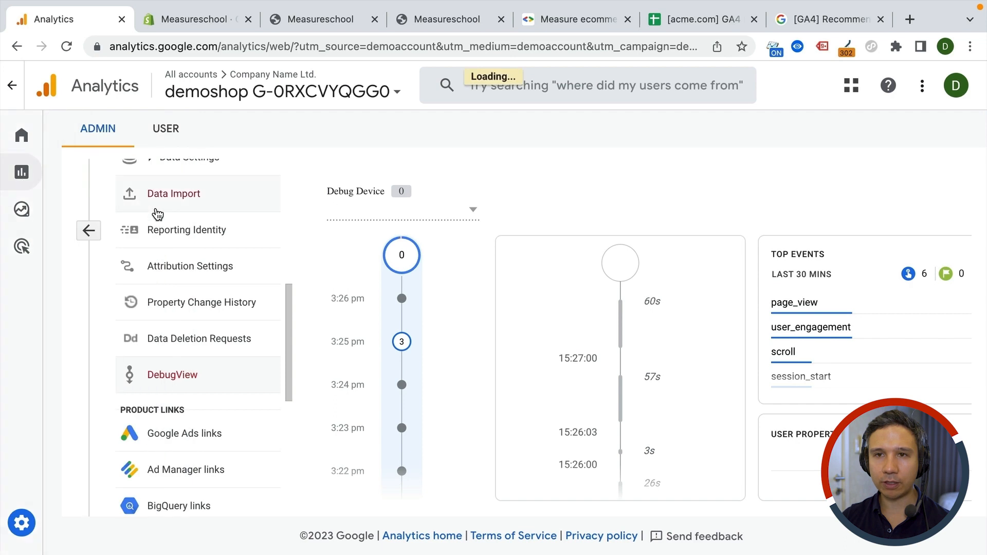
View the Monetisation > E-commerce purchases report, empty of item data, then the developer guide.
{"action": "left_click", "coordinate": [21, 171]}
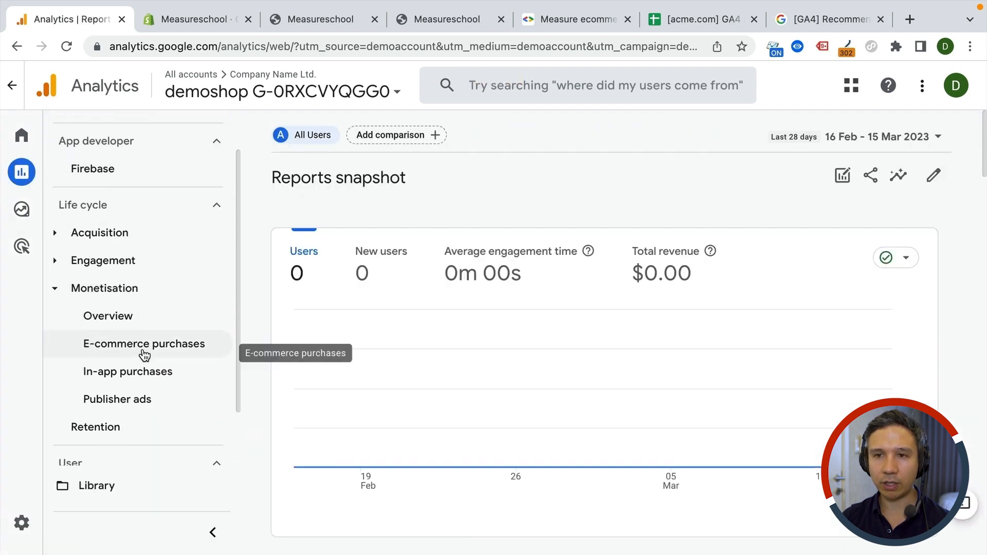
{"action": "left_click", "coordinate": [144, 344]}
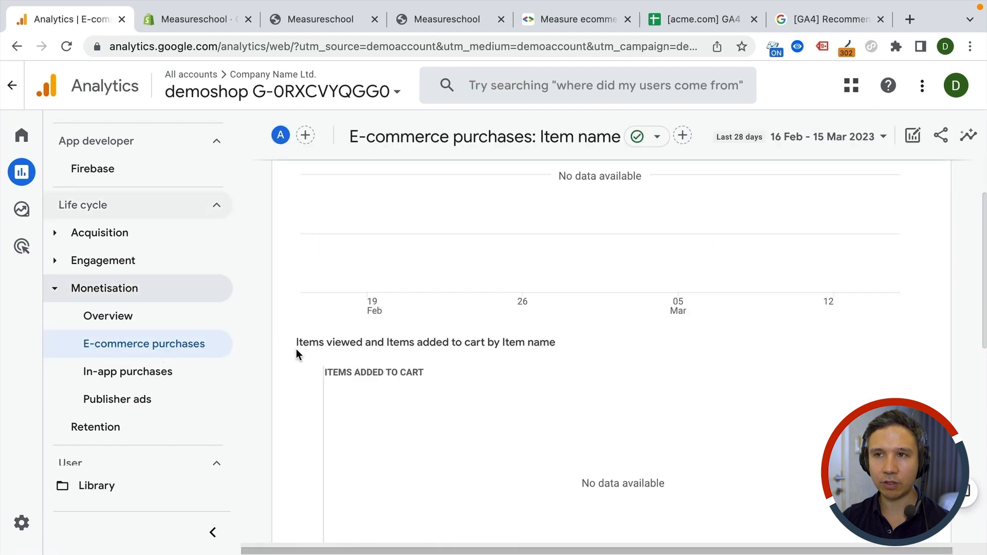
{"action": "scroll", "scroll_direction": "down", "scroll_amount": 3}
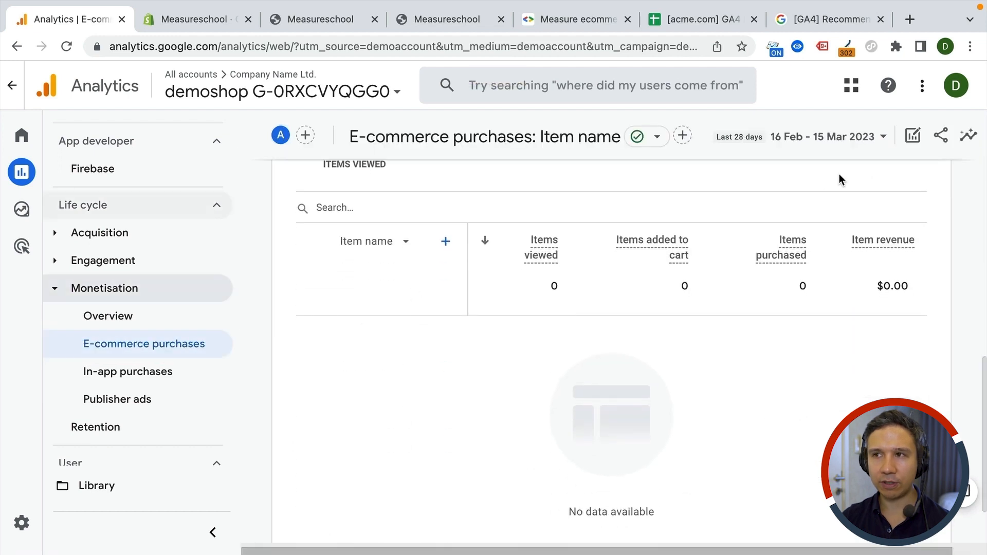
{"action": "left_click", "coordinate": [800, 137]}
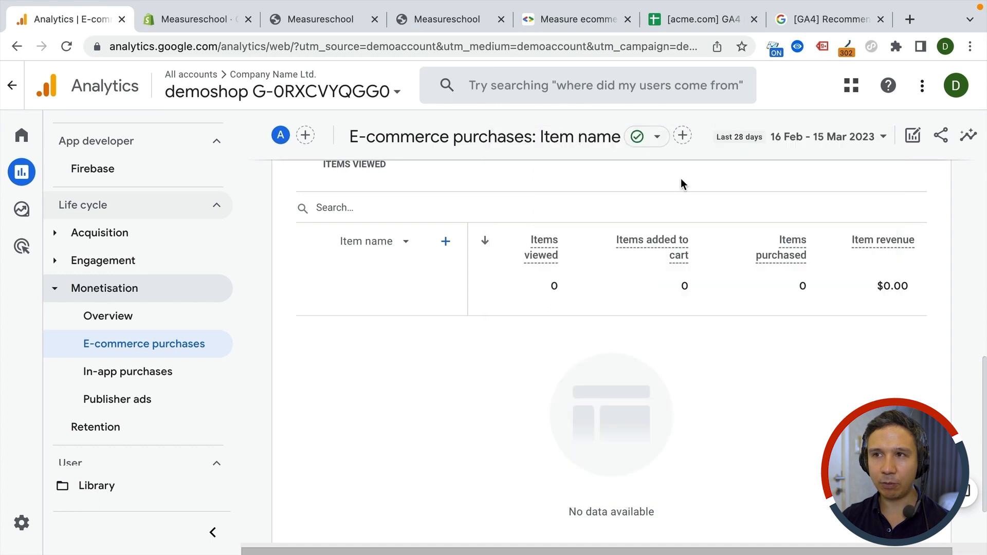
{"action": "left_click", "coordinate": [572, 19]}
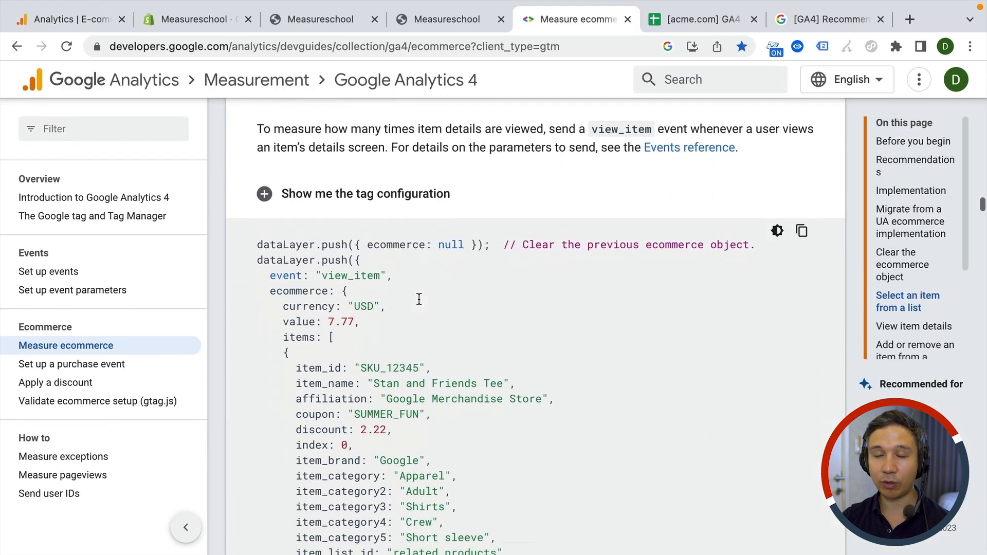
Browse the view_item and select_item code blocks, then go to Shopify's GA4 setup tab.
{"action": "scroll", "scroll_direction": "down", "scroll_amount": 3}
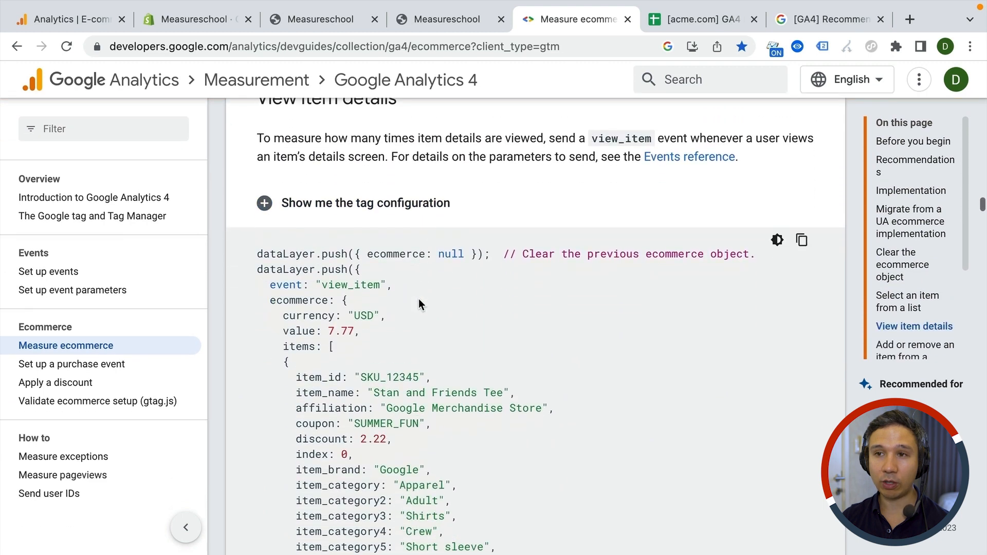
{"action": "scroll", "scroll_direction": "down", "scroll_amount": 3}
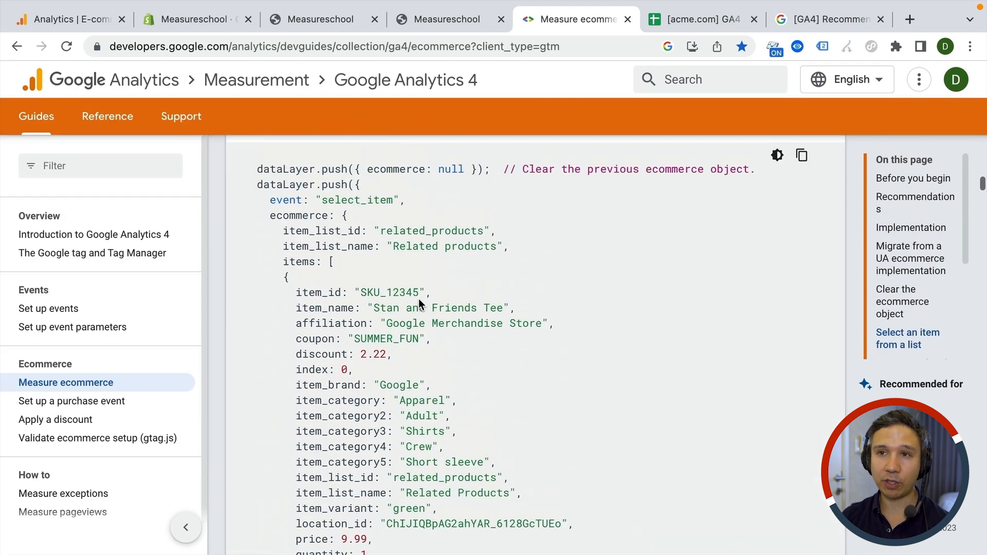
{"action": "scroll", "scroll_direction": "down", "scroll_amount": 3}
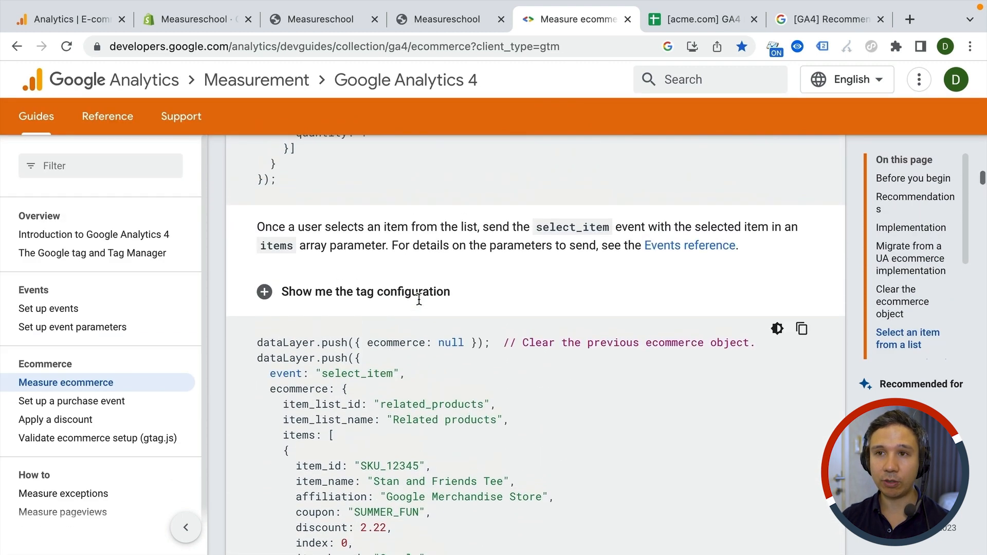
{"action": "left_click", "coordinate": [192, 18]}
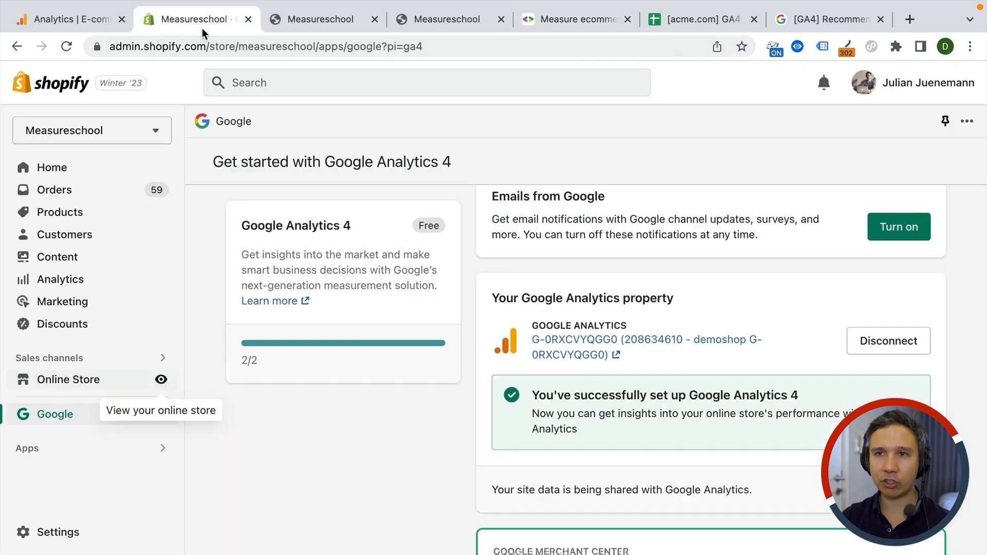
Visit the all-products collection and examine its GA4 page_view event details in the debugger.
{"action": "left_click", "coordinate": [321, 18]}
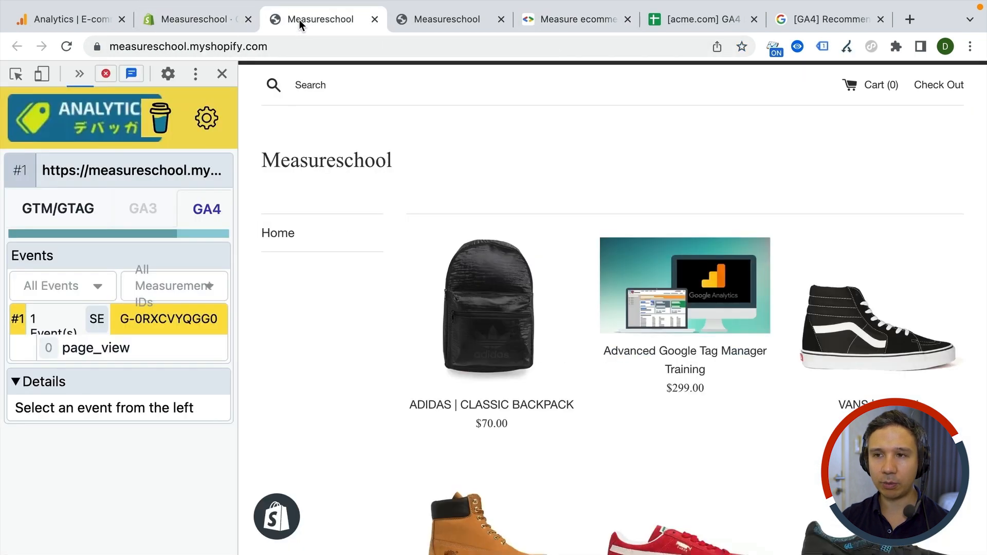
{"action": "left_click", "coordinate": [278, 233]}
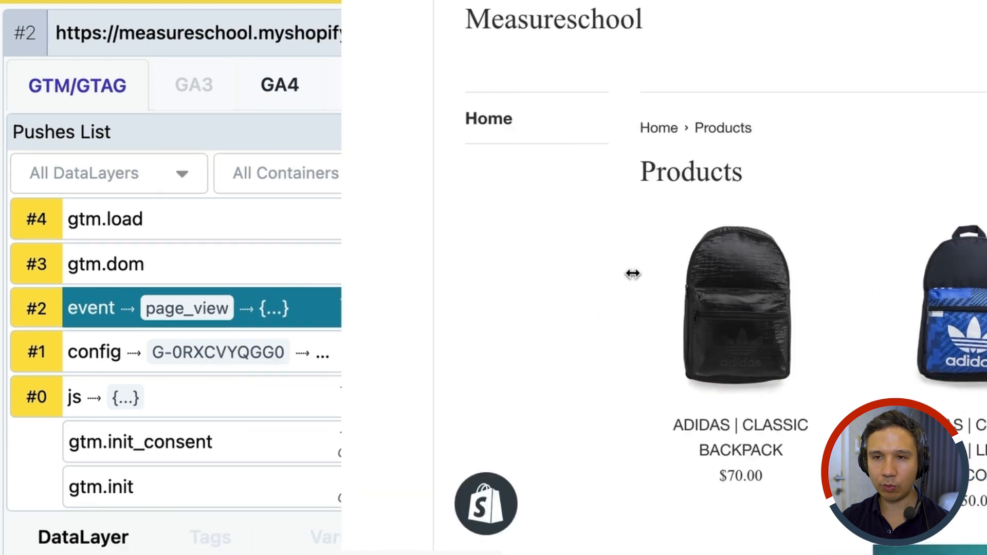
{"action": "left_click", "coordinate": [279, 85]}
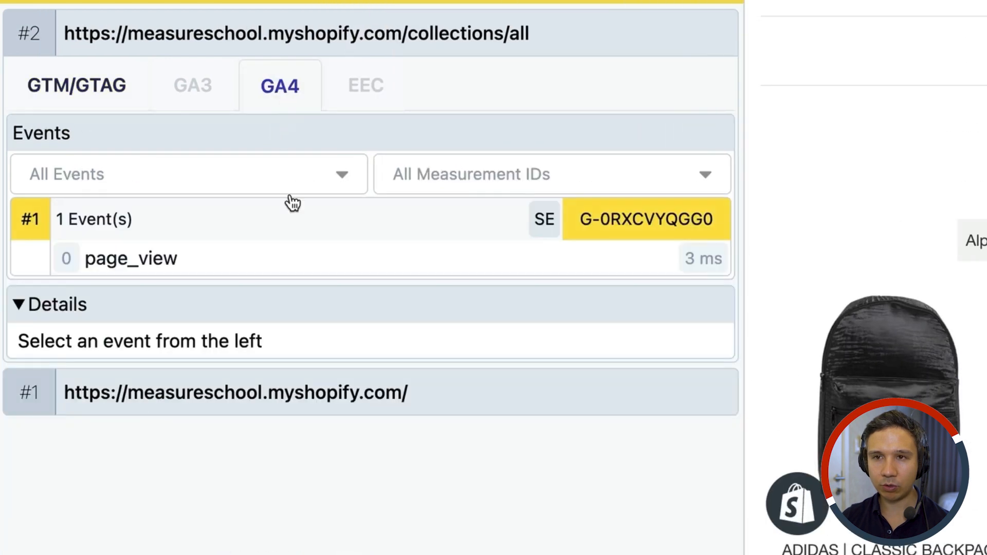
{"action": "left_click", "coordinate": [130, 258]}
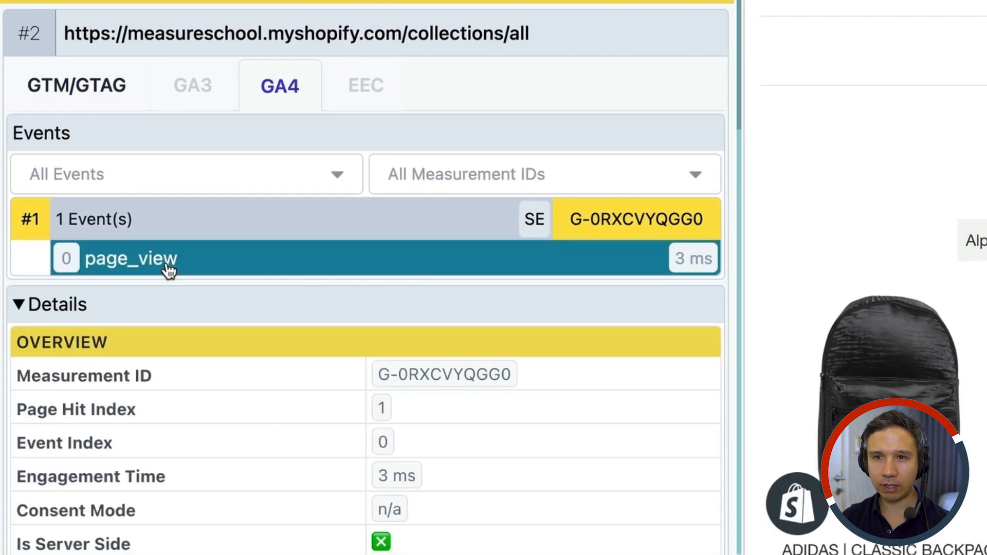
{"action": "scroll", "scroll_direction": "down", "scroll_amount": 3}
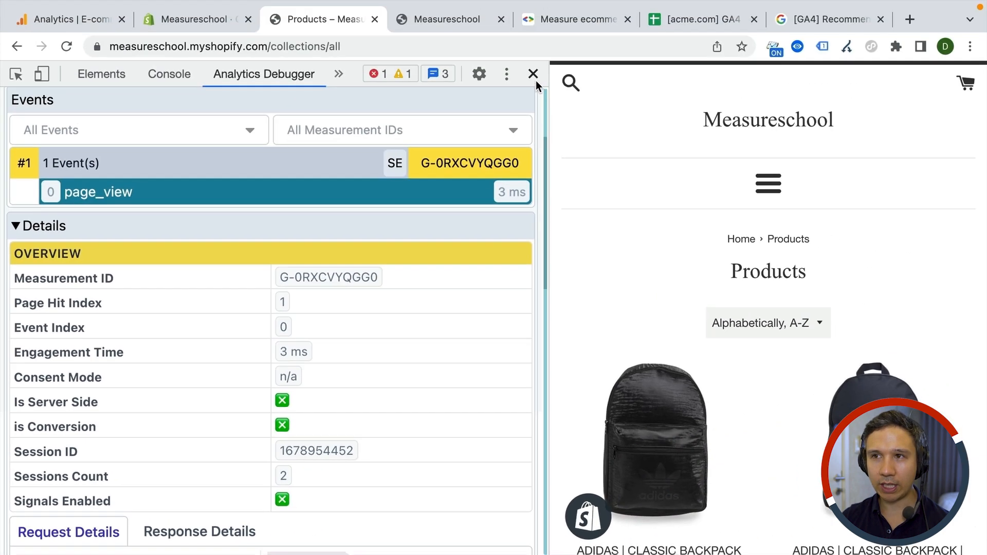
{"action": "left_click", "coordinate": [533, 74]}
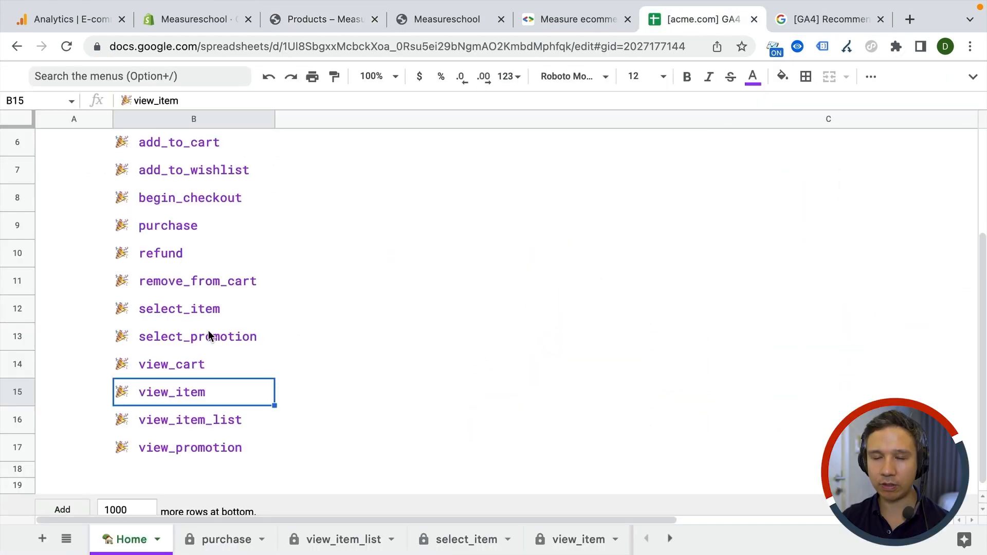
{"action": "left_click", "coordinate": [189, 420]}
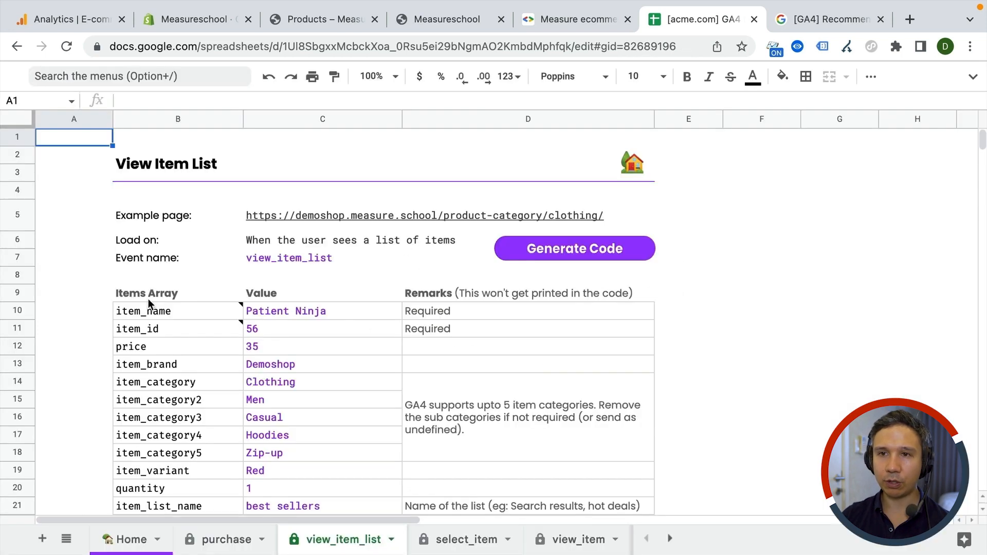
{"action": "scroll", "scroll_direction": "down", "scroll_amount": 3}
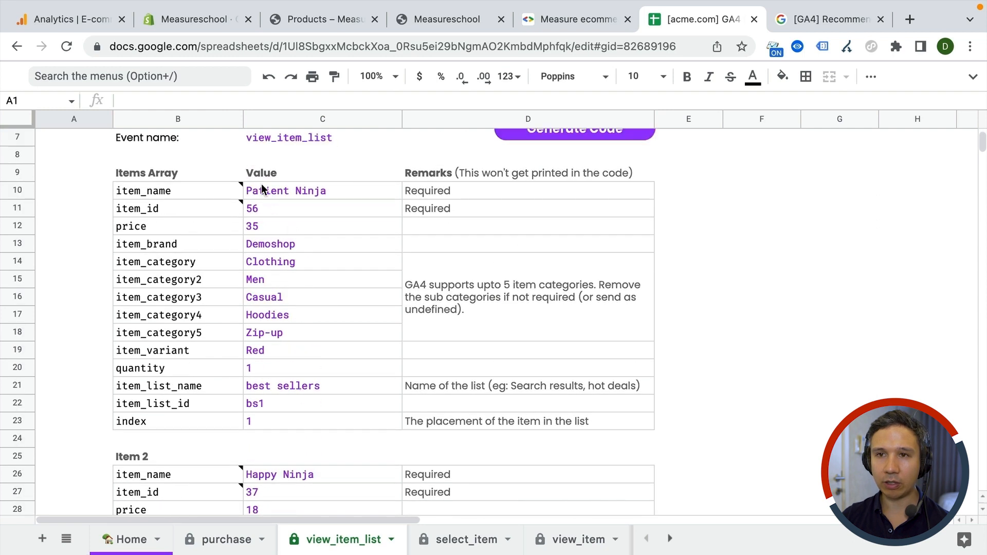
{"action": "left_click", "coordinate": [128, 540]}
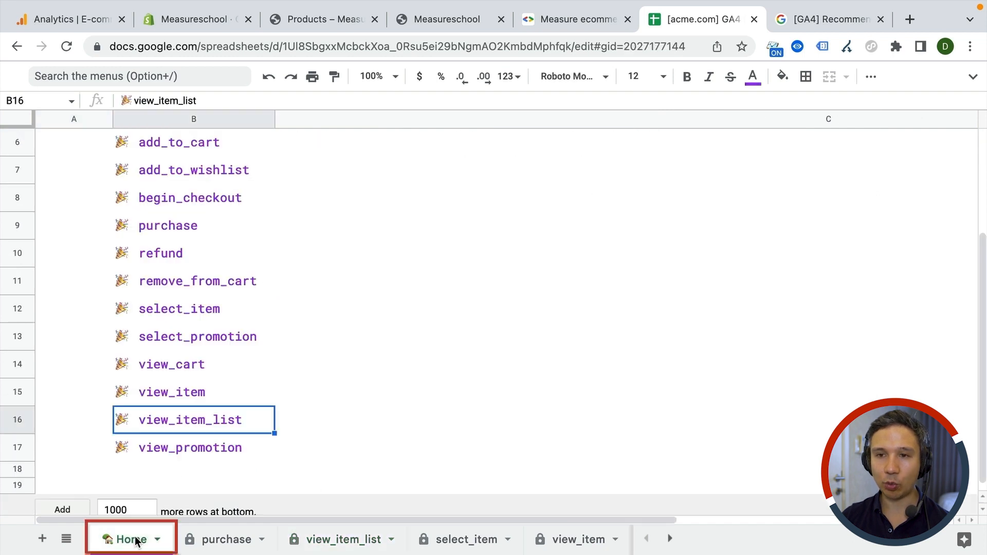
{"action": "left_click", "coordinate": [322, 19]}
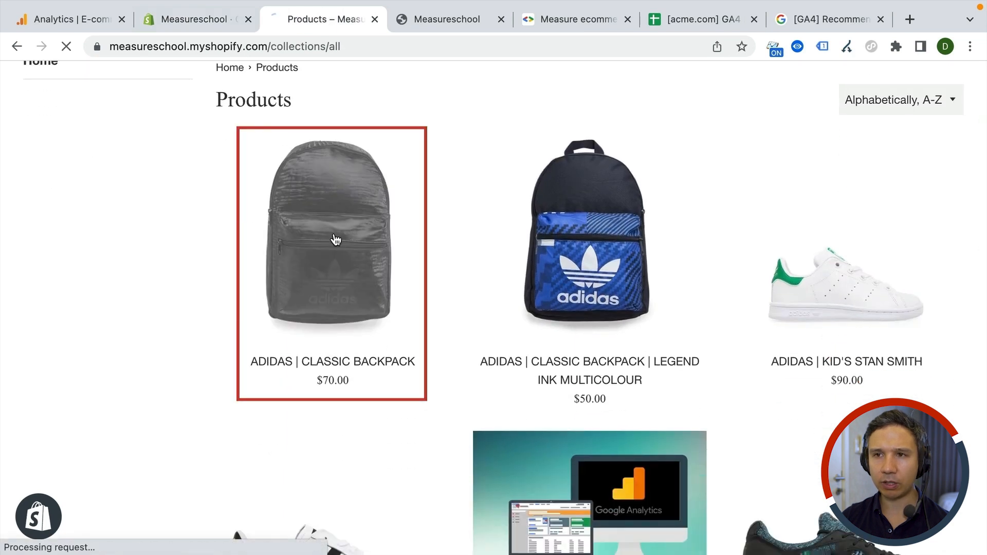
Visit the ADIDAS | CLASSIC BACKPACK page and inspect its GA4 view_item event.
{"action": "left_click", "coordinate": [332, 233]}
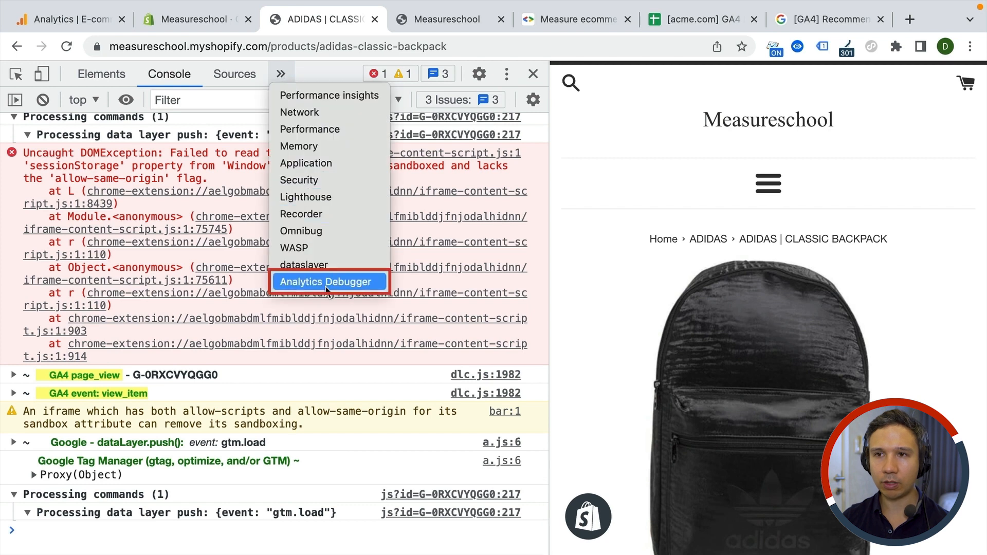
{"action": "left_click", "coordinate": [328, 281]}
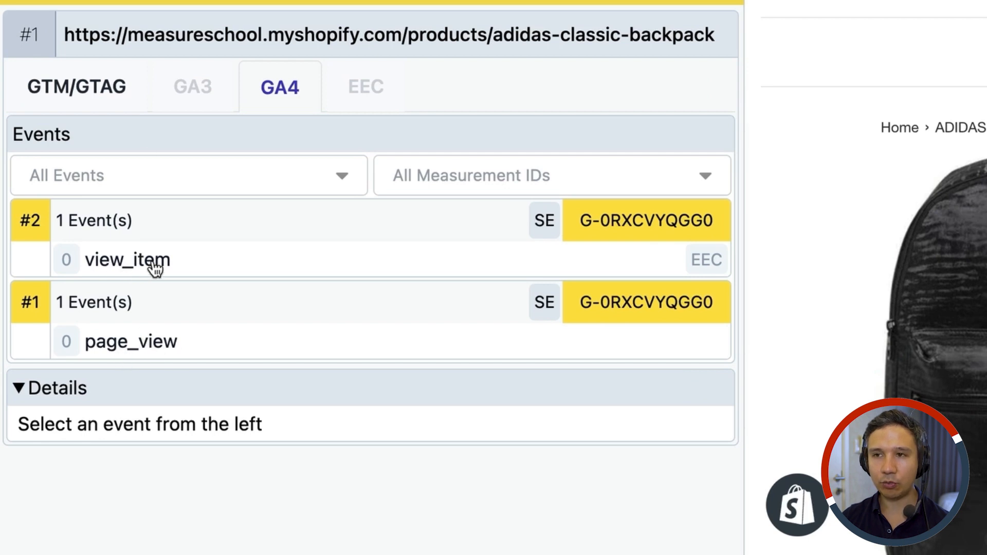
{"action": "left_click", "coordinate": [126, 259]}
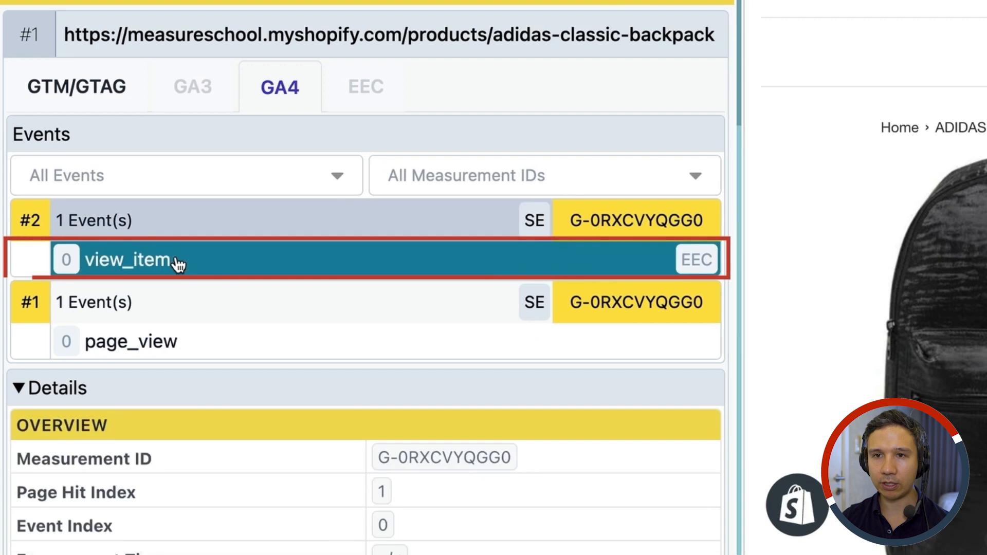
Add the backpack to the cart so an add_to_cart event is captured.
{"action": "scroll", "scroll_direction": "down", "scroll_amount": 3}
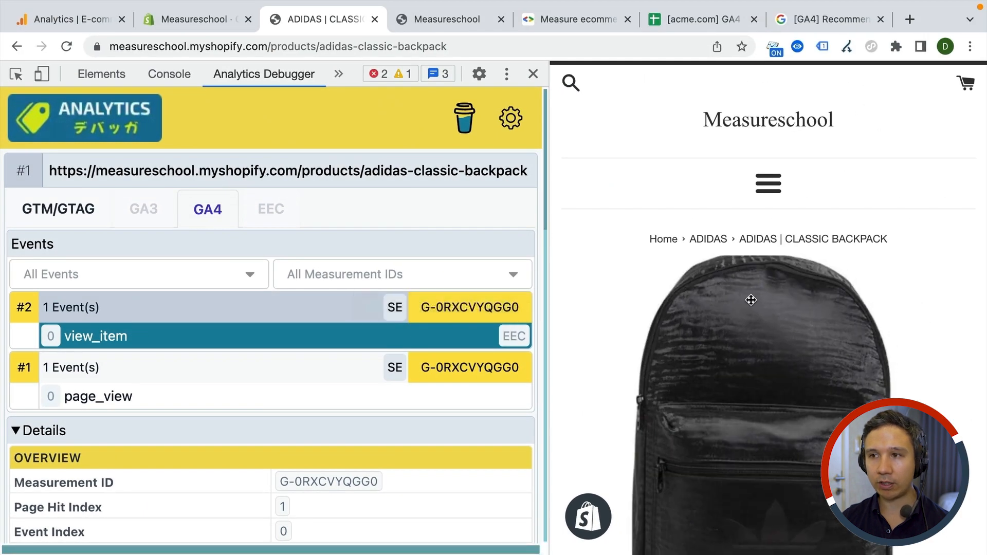
{"action": "scroll", "scroll_direction": "down", "scroll_amount": 3}
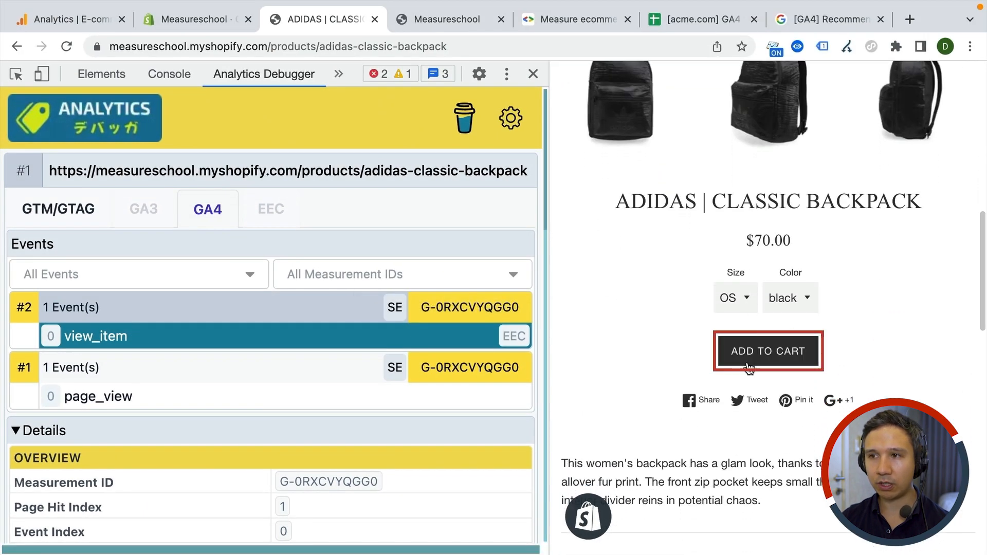
{"action": "left_click", "coordinate": [767, 352]}
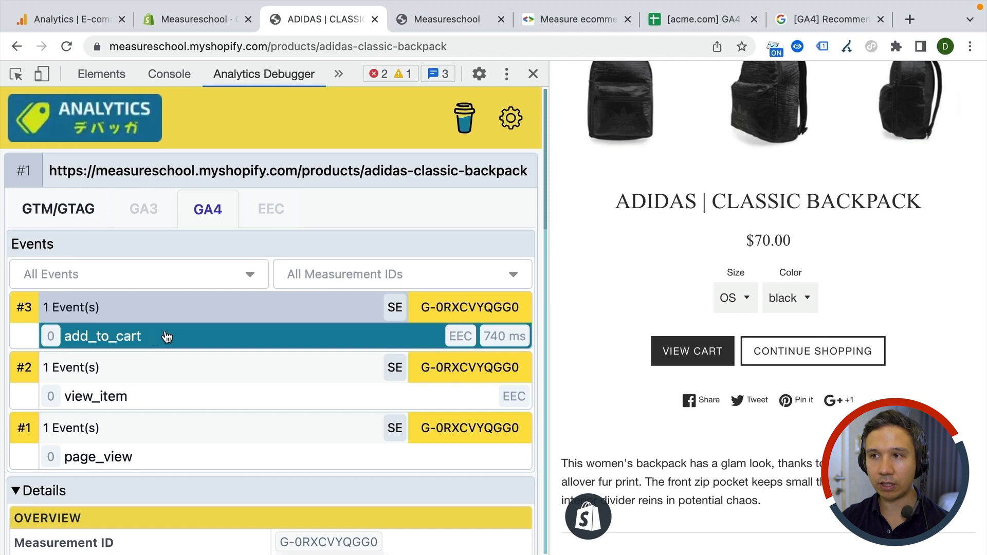
View the cart and check the Shopping Cart push and GA4 events, finding only a page_view.
{"action": "left_click", "coordinate": [692, 352]}
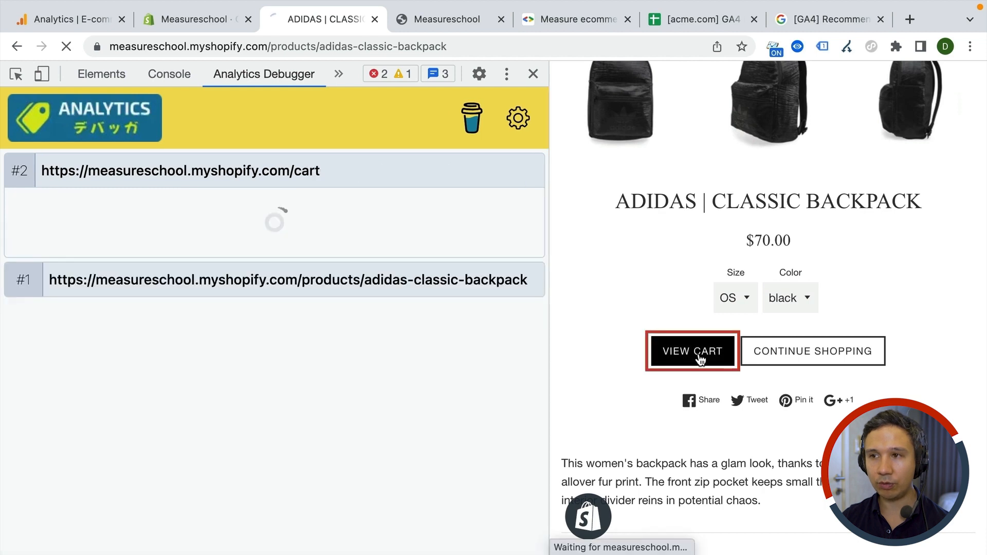
{"action": "left_click", "coordinate": [691, 351]}
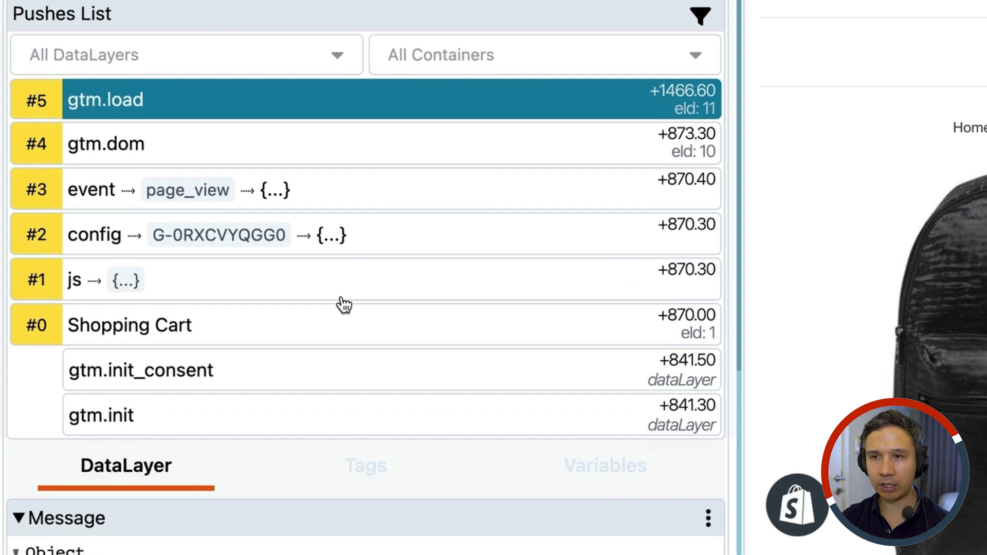
{"action": "left_click", "coordinate": [129, 325]}
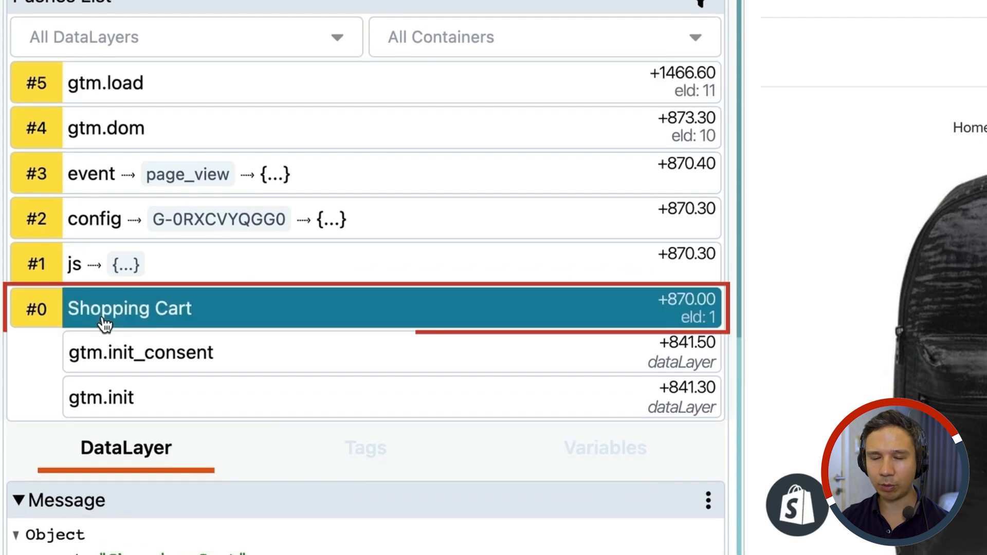
{"action": "scroll", "scroll_direction": "down", "scroll_amount": 3}
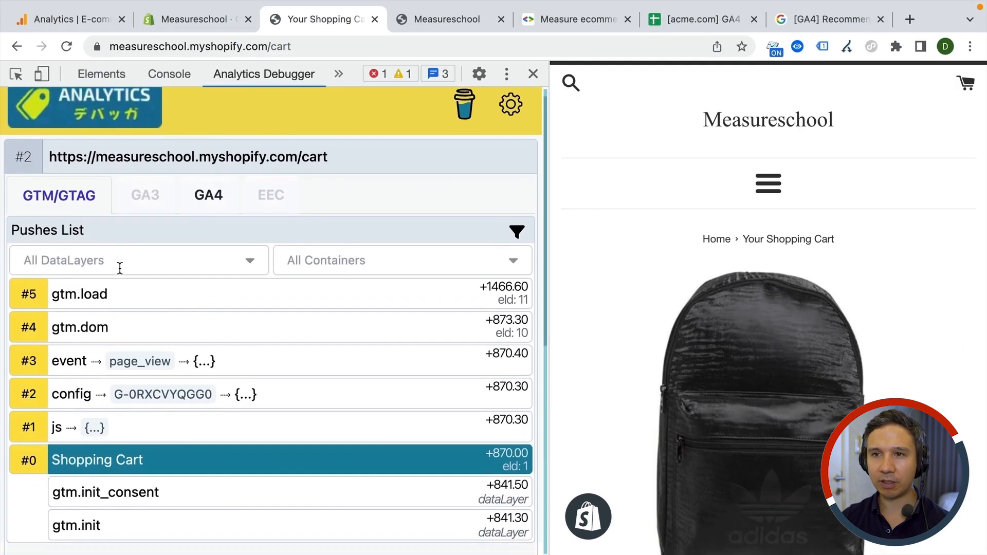
{"action": "left_click", "coordinate": [208, 194]}
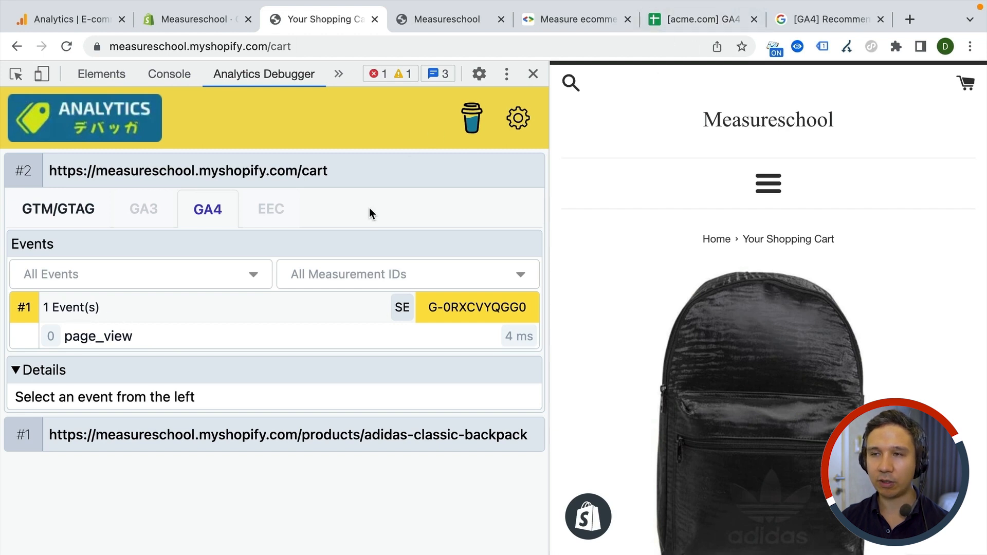
Proceed from the cart to the Shopify checkout information page.
{"action": "scroll", "scroll_direction": "down", "scroll_amount": 3}
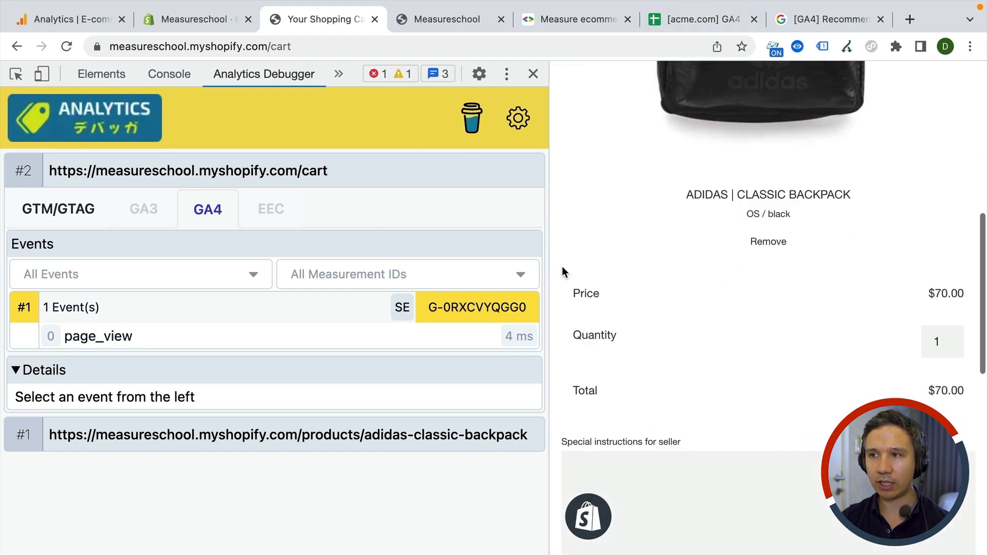
{"action": "left_click", "coordinate": [767, 399]}
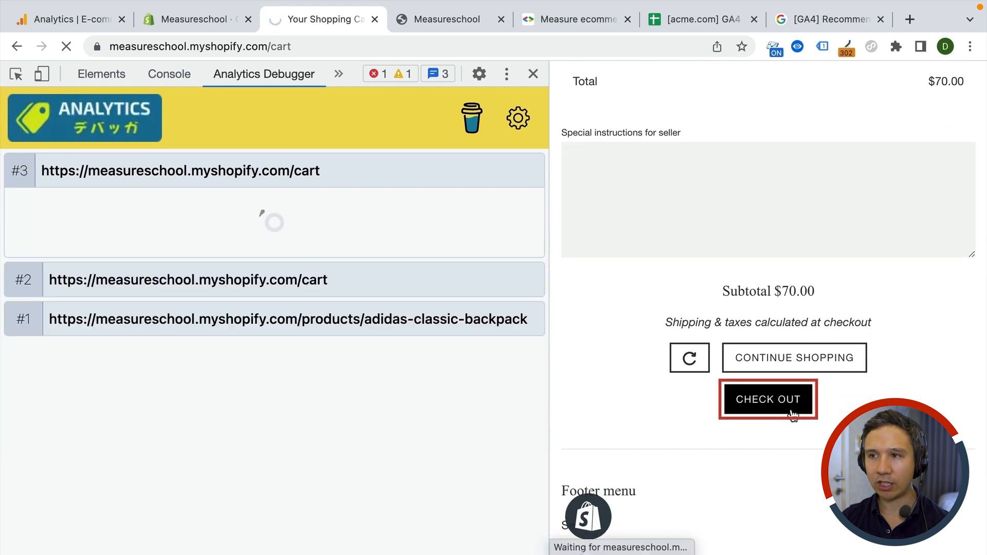
{"action": "left_click", "coordinate": [768, 399]}
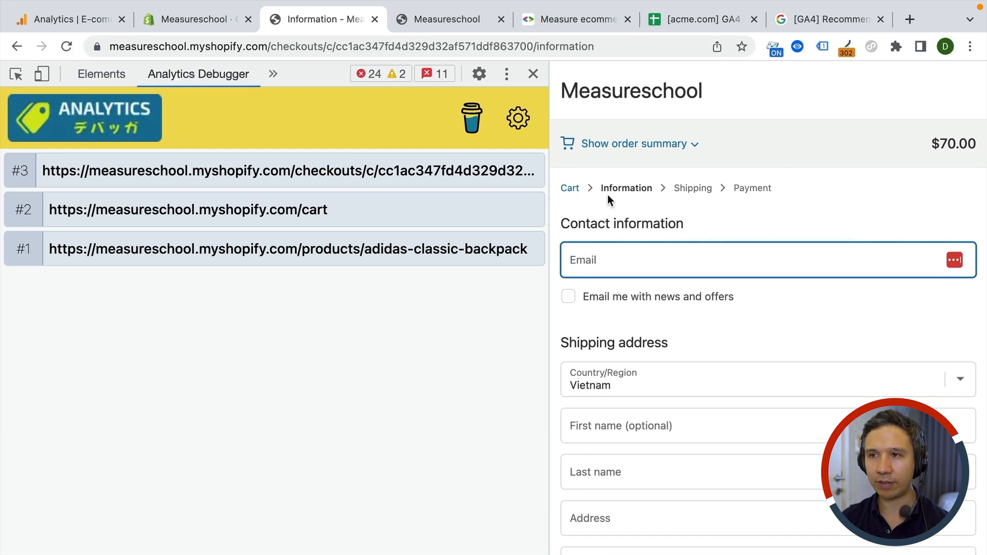
Fill checkout with the saved test customer details and continue through shipping to payment.
{"action": "scroll", "scroll_direction": "down", "scroll_amount": 3}
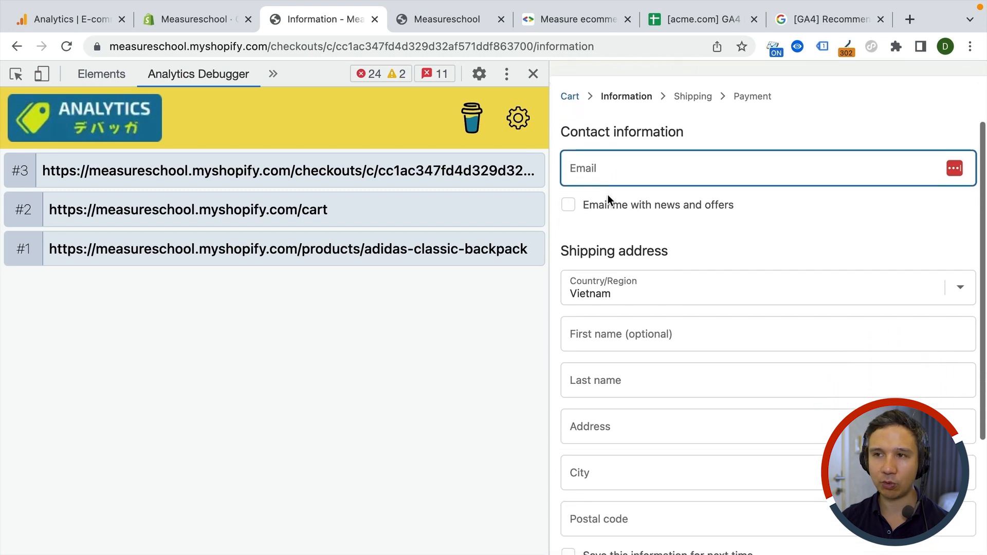
{"action": "scroll", "scroll_direction": "down", "scroll_amount": 3}
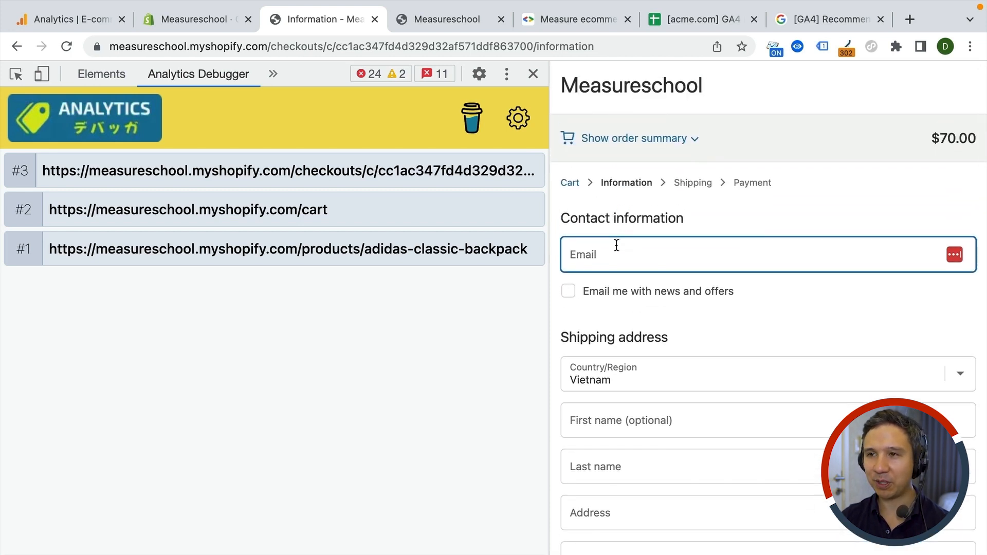
{"action": "left_click", "coordinate": [692, 254]}
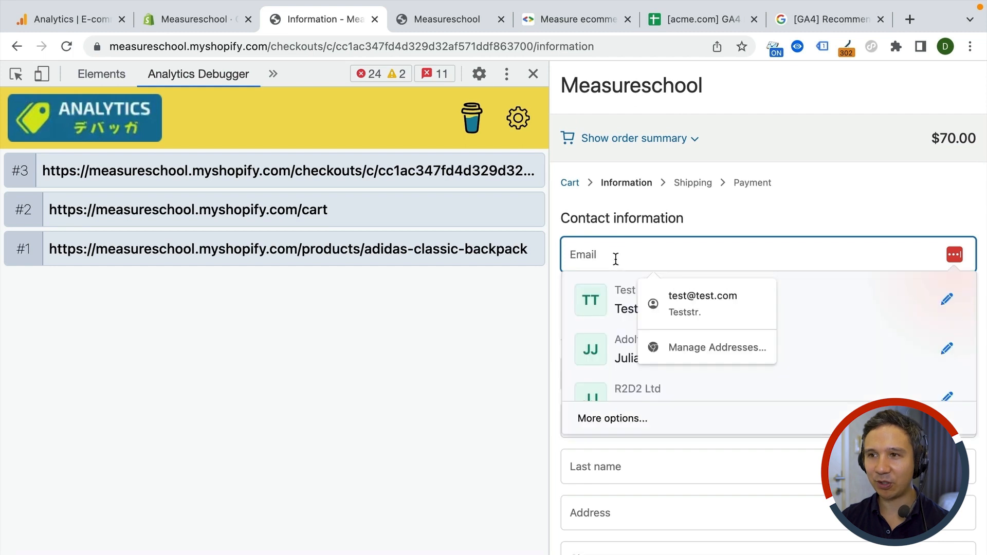
{"action": "left_click", "coordinate": [702, 296]}
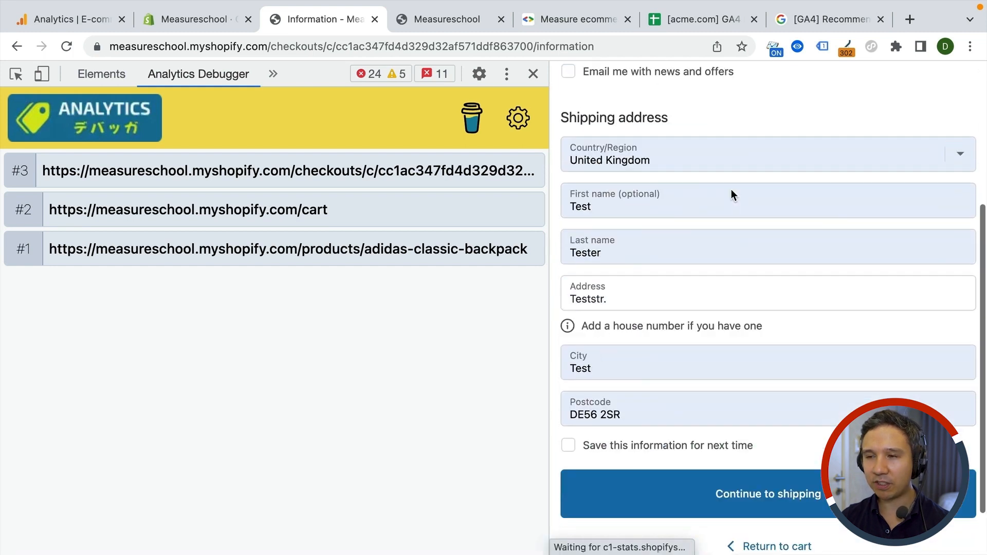
{"action": "left_click", "coordinate": [768, 494]}
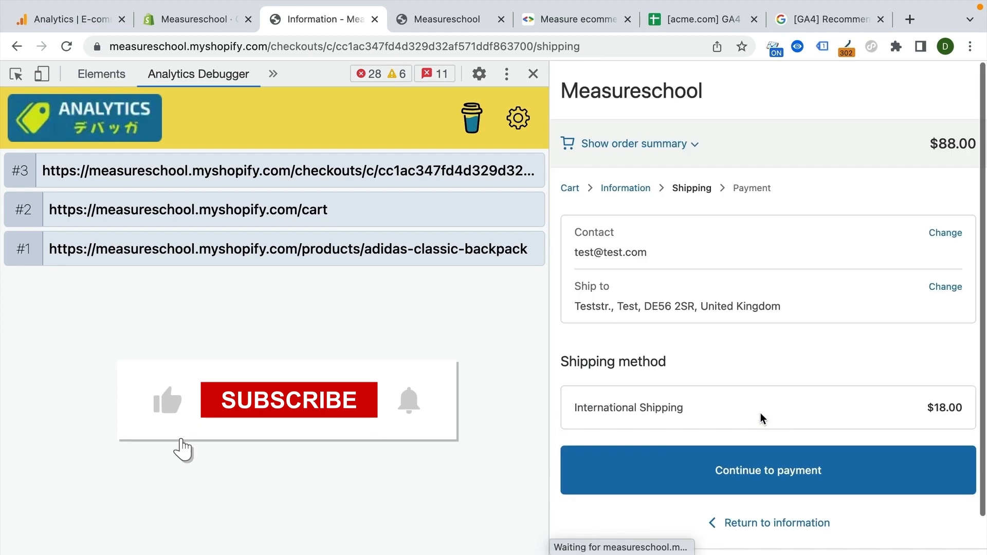
{"action": "left_click", "coordinate": [288, 400]}
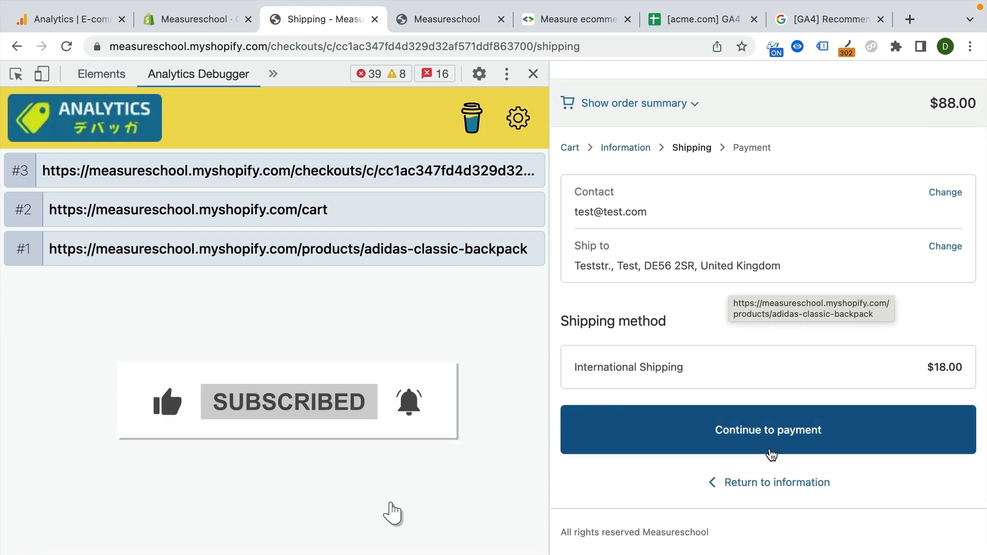
{"action": "left_click", "coordinate": [768, 430]}
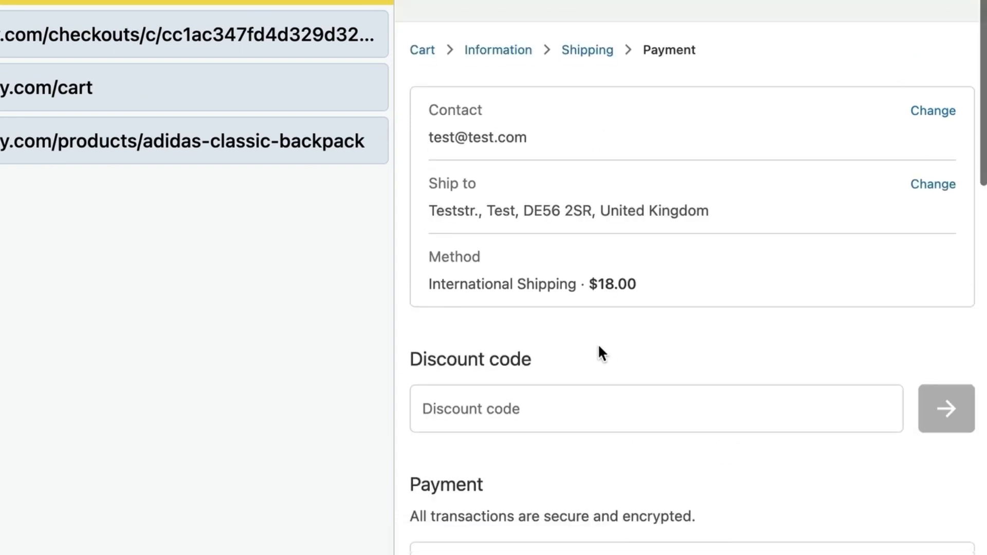
Enter the test card number and cardholder name and pay, placing order #RJ2UA1T7P.
{"action": "left_click", "coordinate": [630, 89]}
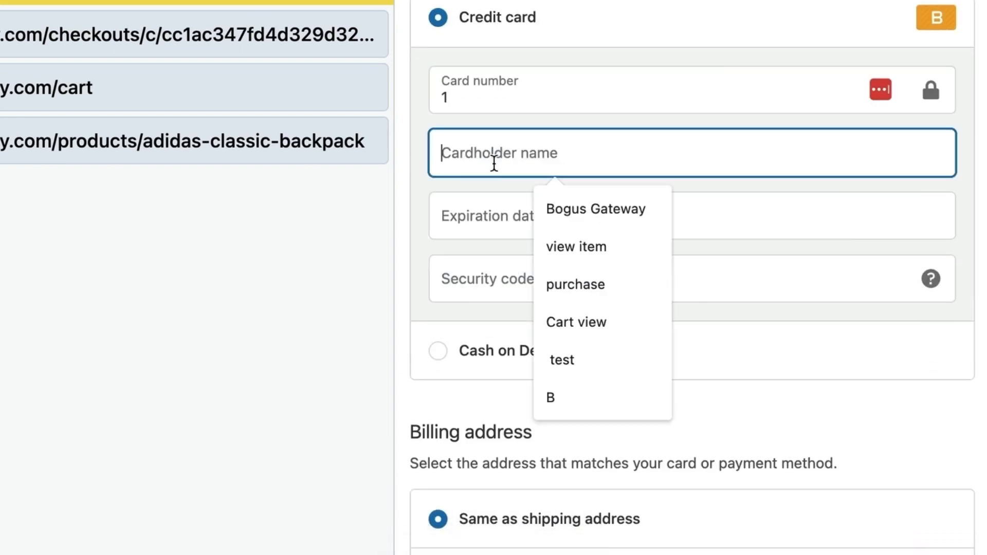
{"action": "left_click", "coordinate": [594, 208]}
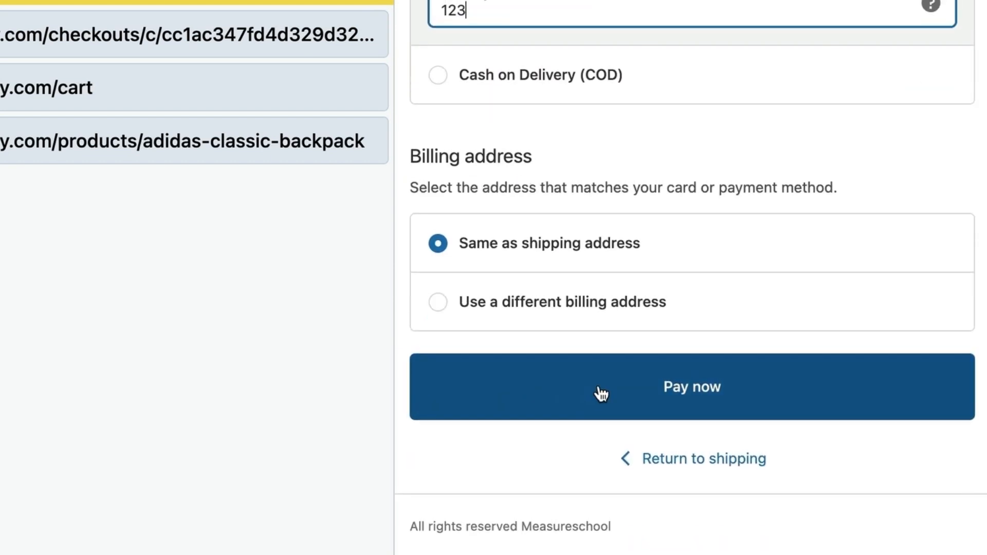
{"action": "left_click", "coordinate": [691, 387]}
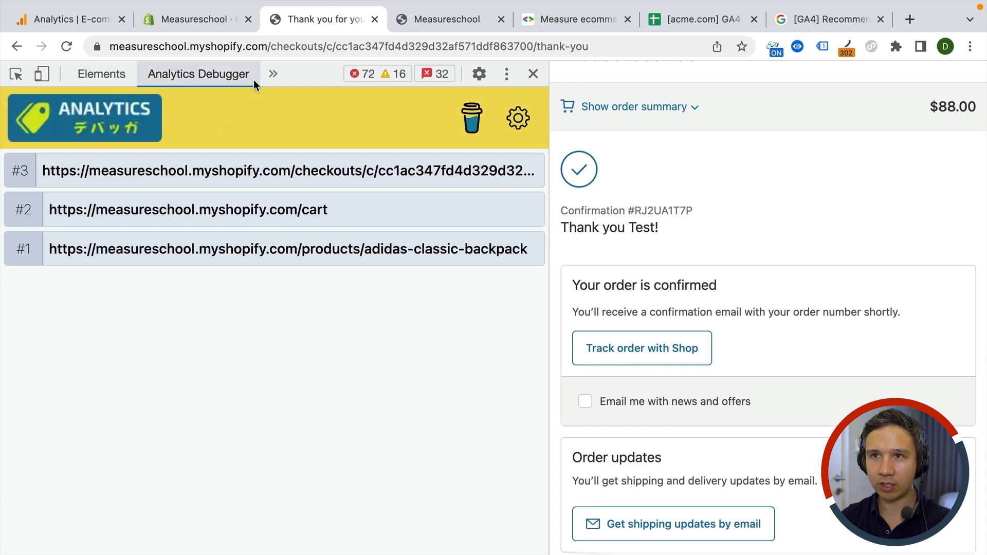
Review the GA4 purchase event for the backpack sent to G-0RXCVYQGG0 in the console, then go to Analytics admin.
{"action": "left_click", "coordinate": [274, 75]}
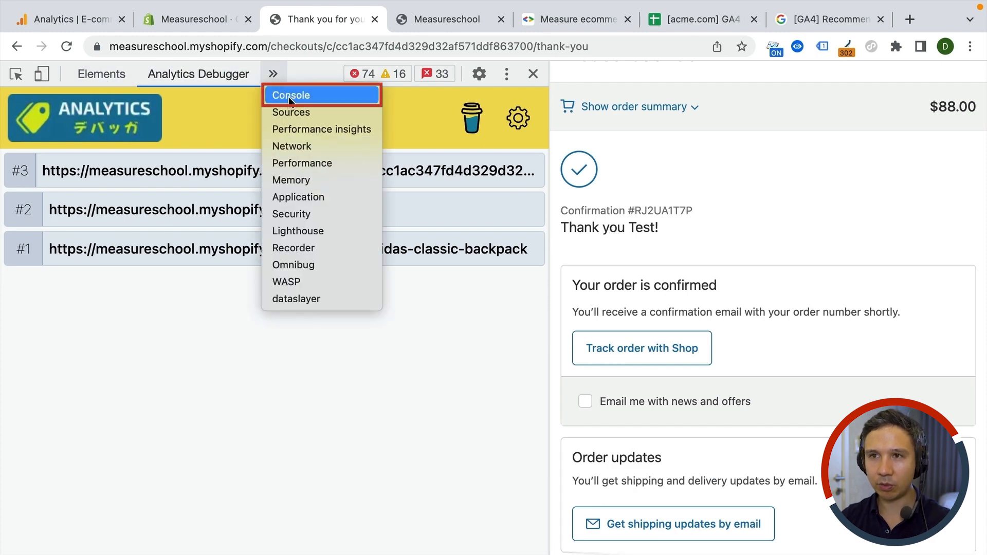
{"action": "left_click", "coordinate": [290, 95]}
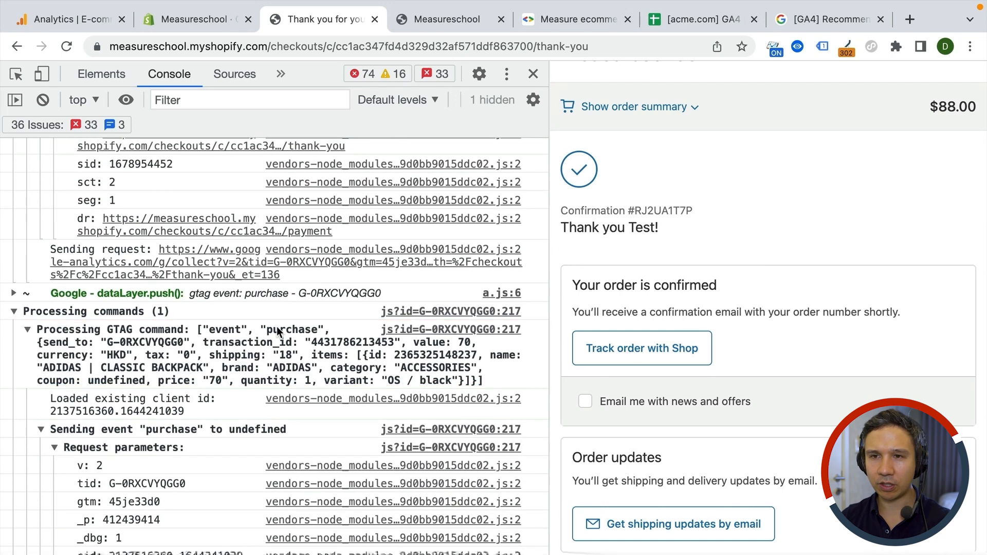
{"action": "scroll", "scroll_direction": "down", "scroll_amount": 3}
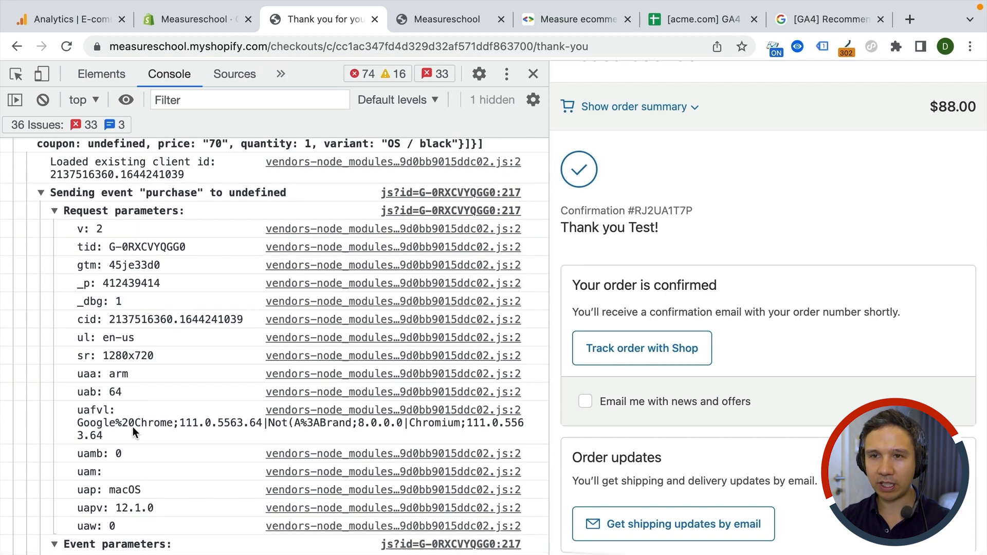
{"action": "left_click", "coordinate": [69, 18]}
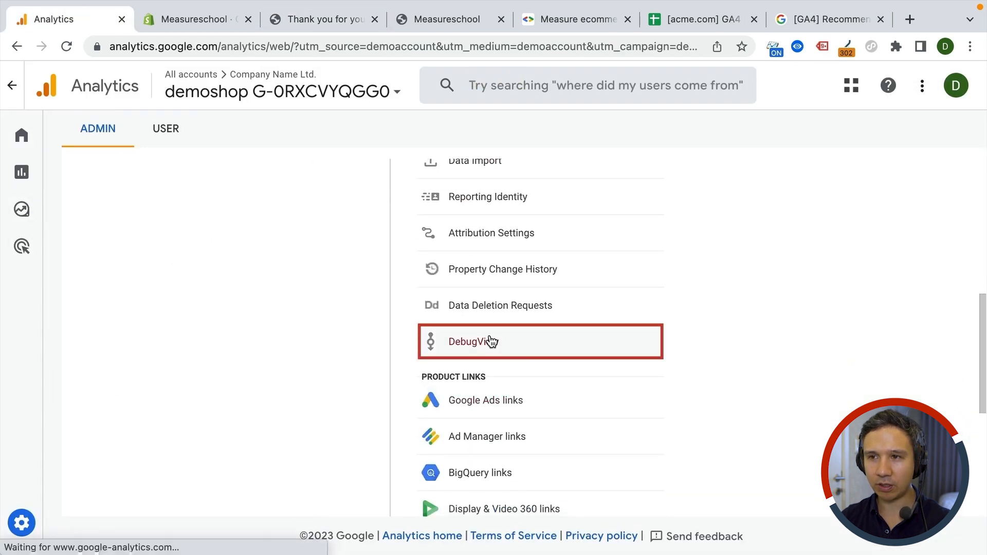
In DebugView, inspect a page_view event's parameters and user properties.
{"action": "left_click", "coordinate": [473, 341]}
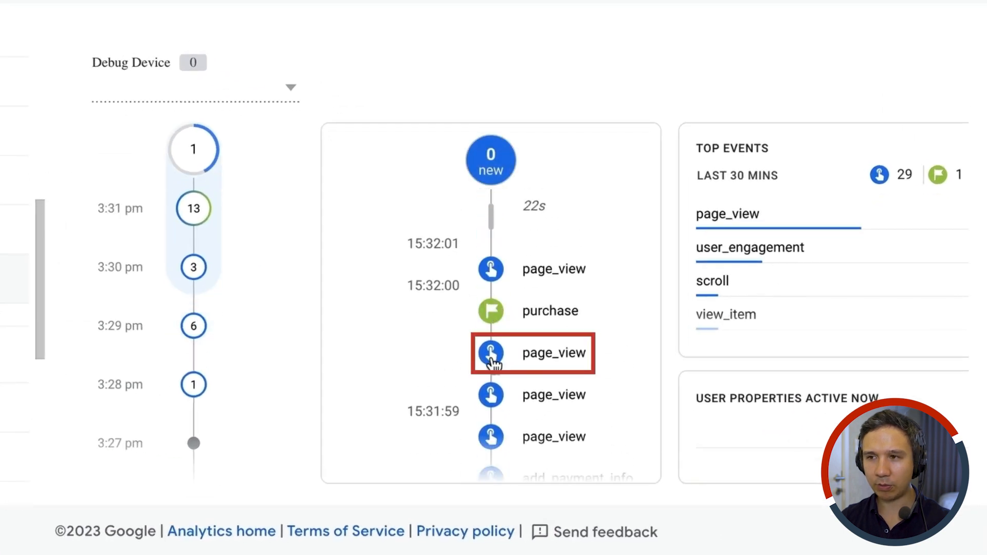
{"action": "left_click", "coordinate": [532, 353]}
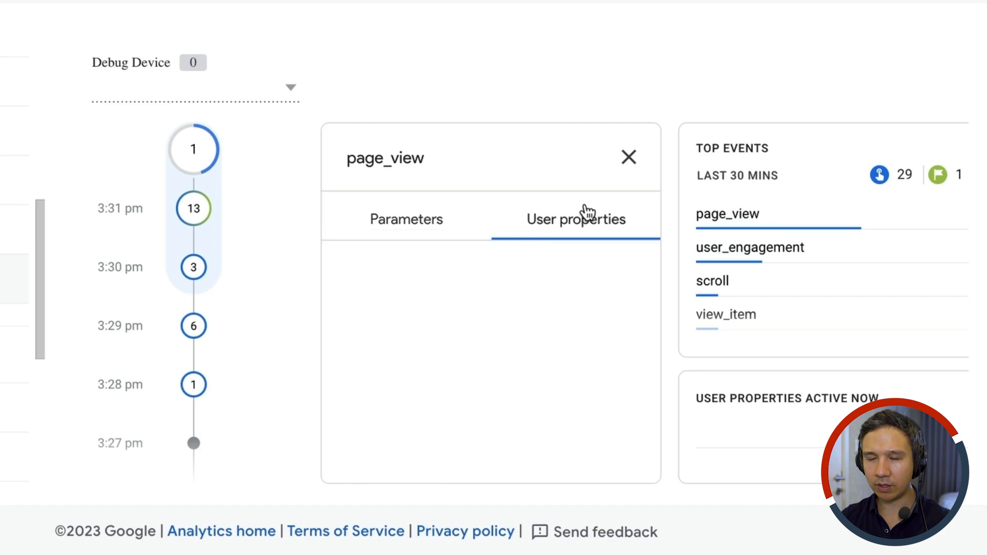
{"action": "left_click", "coordinate": [406, 219]}
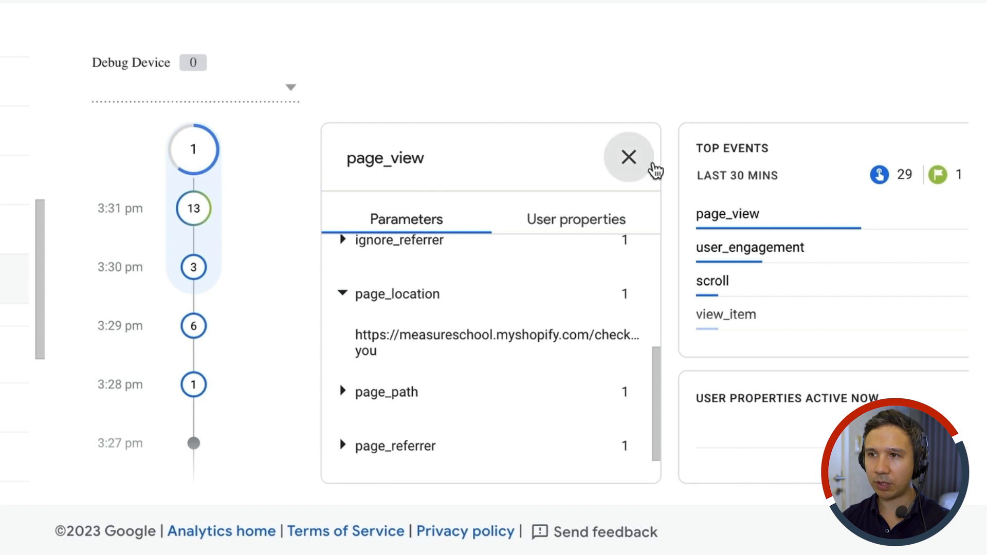
{"action": "left_click", "coordinate": [629, 157]}
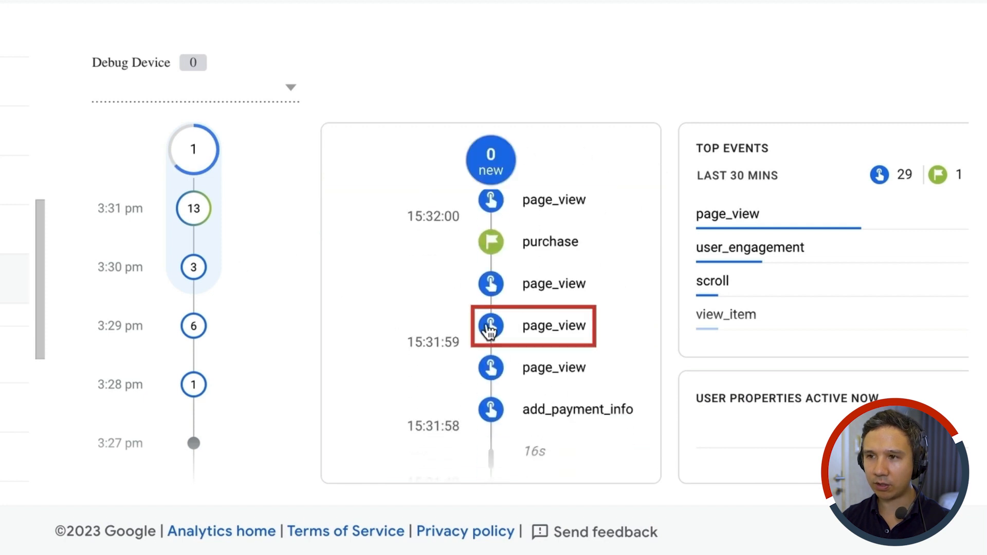
Inspect another page_view and scroll the event stream to find the purchase event.
{"action": "left_click", "coordinate": [490, 326]}
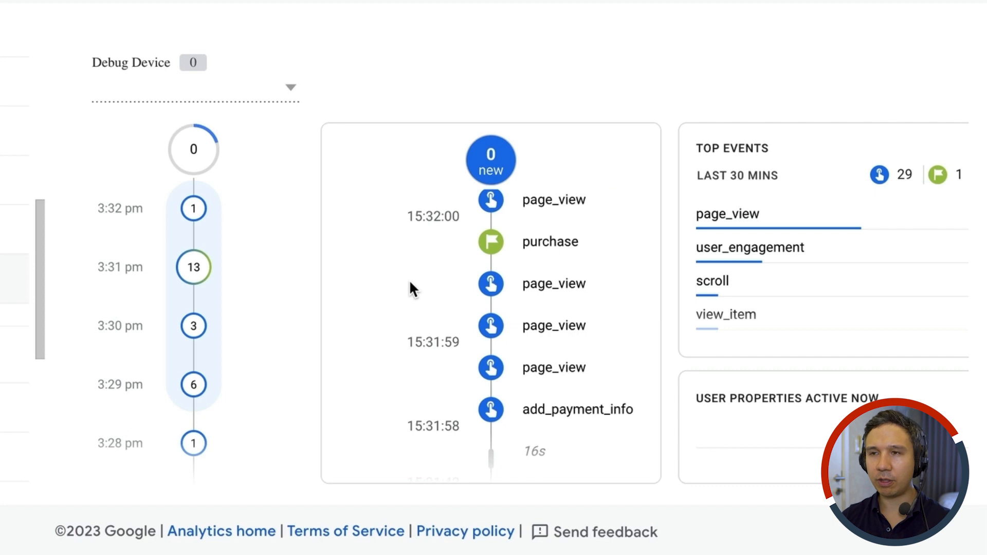
{"action": "scroll", "scroll_direction": "down", "scroll_amount": 3}
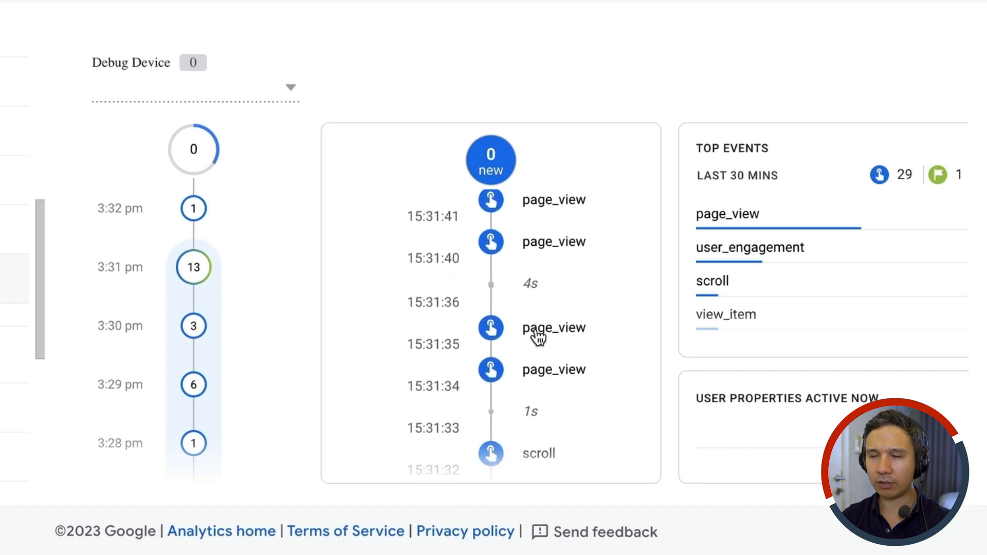
{"action": "scroll", "scroll_direction": "down", "scroll_amount": 3}
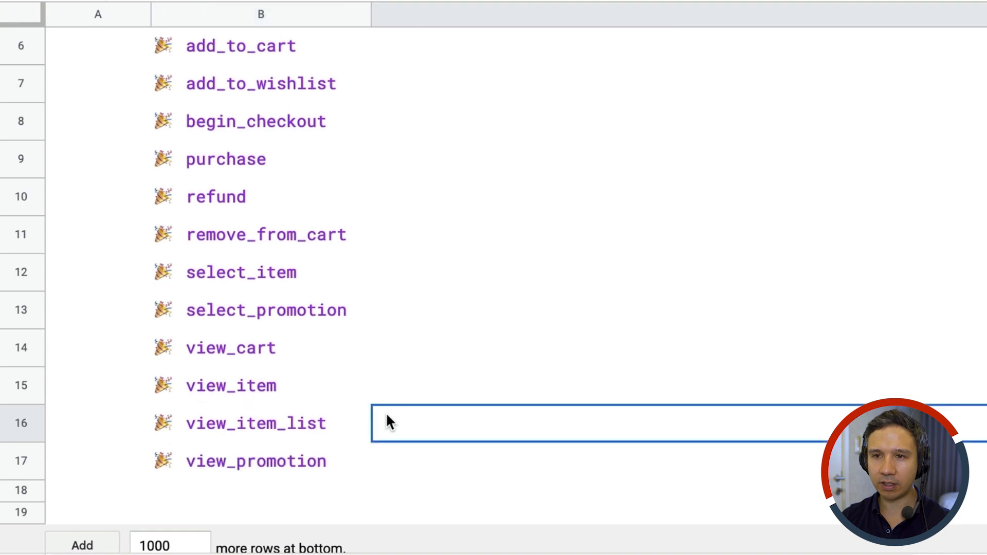
Scroll through the GA4 ecommerce event list on the DataLayer Specs Tool Home sheet.
{"action": "left_click", "coordinate": [230, 386]}
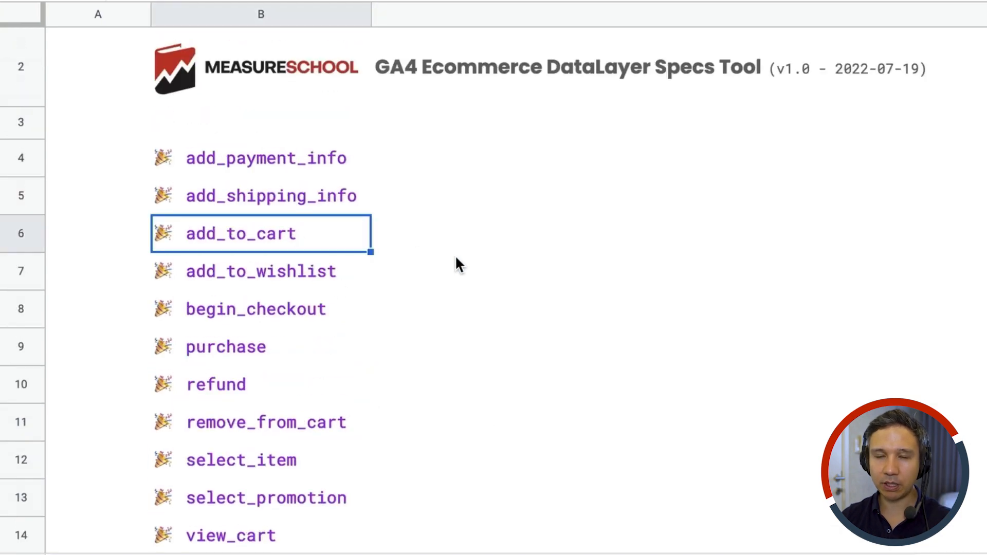
{"action": "scroll", "scroll_direction": "down", "scroll_amount": 3}
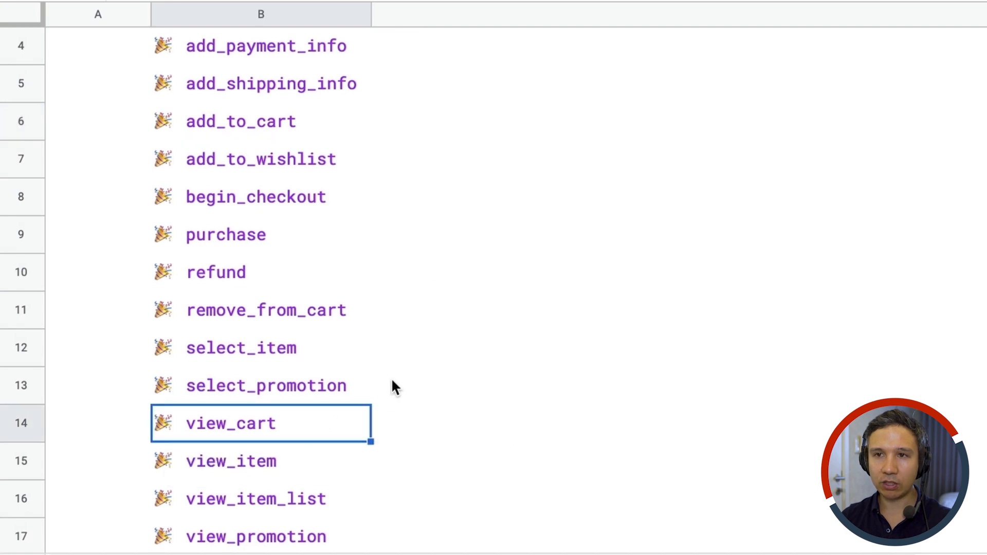
{"action": "scroll", "scroll_direction": "down", "scroll_amount": 3}
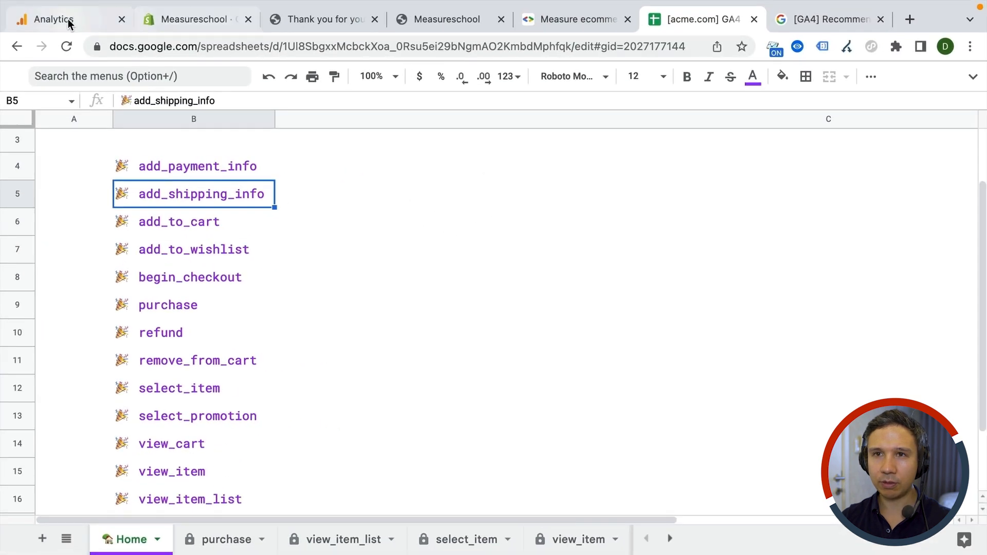
{"action": "left_click", "coordinate": [54, 18]}
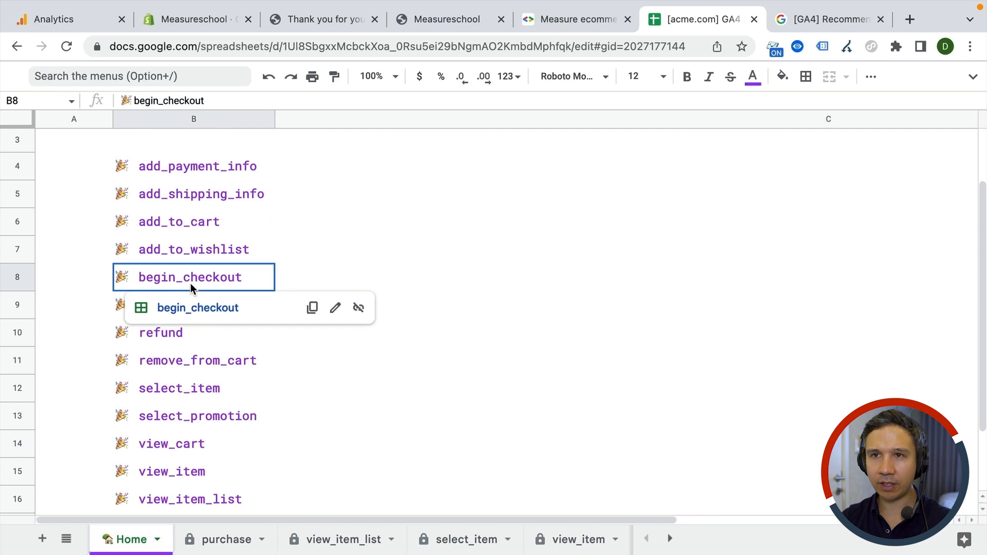
{"action": "left_click", "coordinate": [57, 18]}
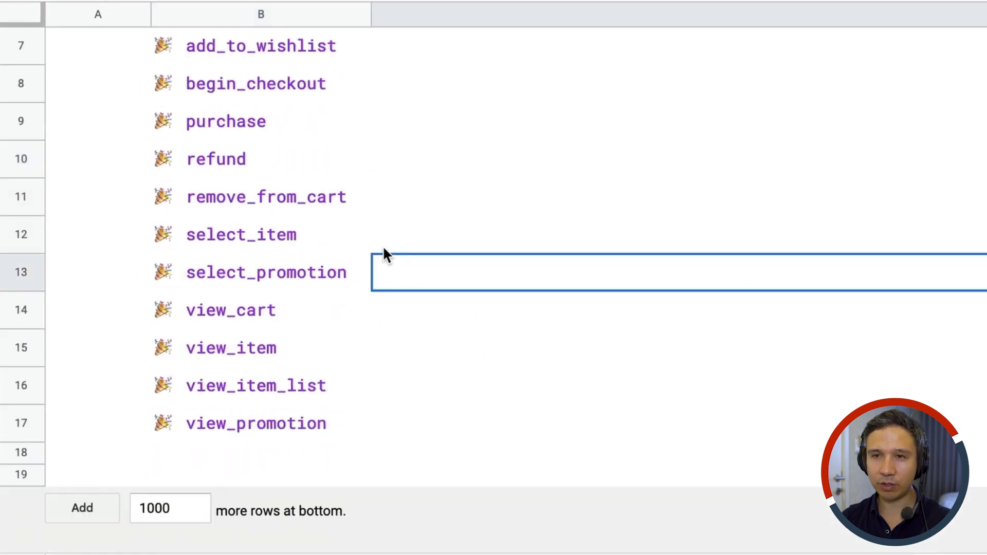
Click through event names in the sheet and return to the thank-you page console.
{"action": "left_click", "coordinate": [478, 197]}
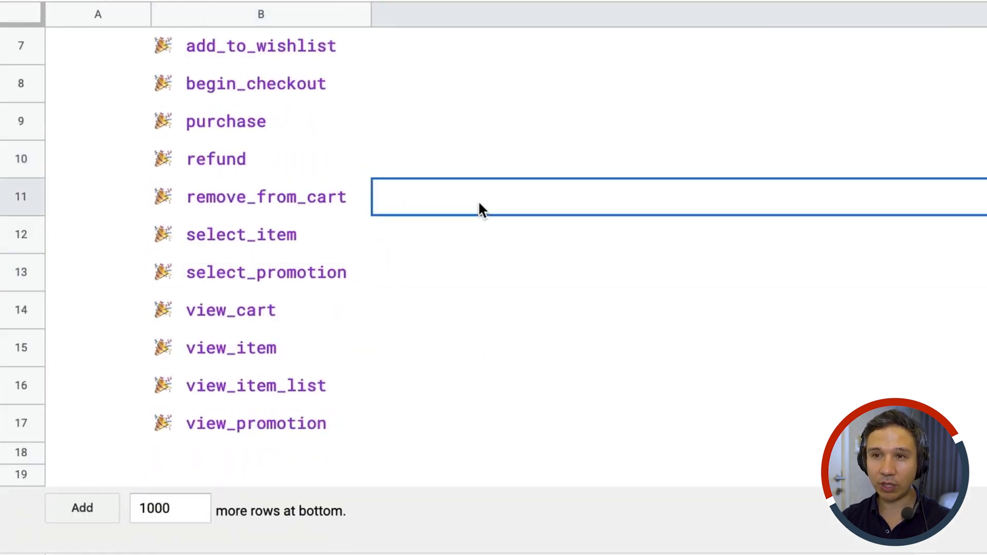
{"action": "left_click", "coordinate": [252, 235]}
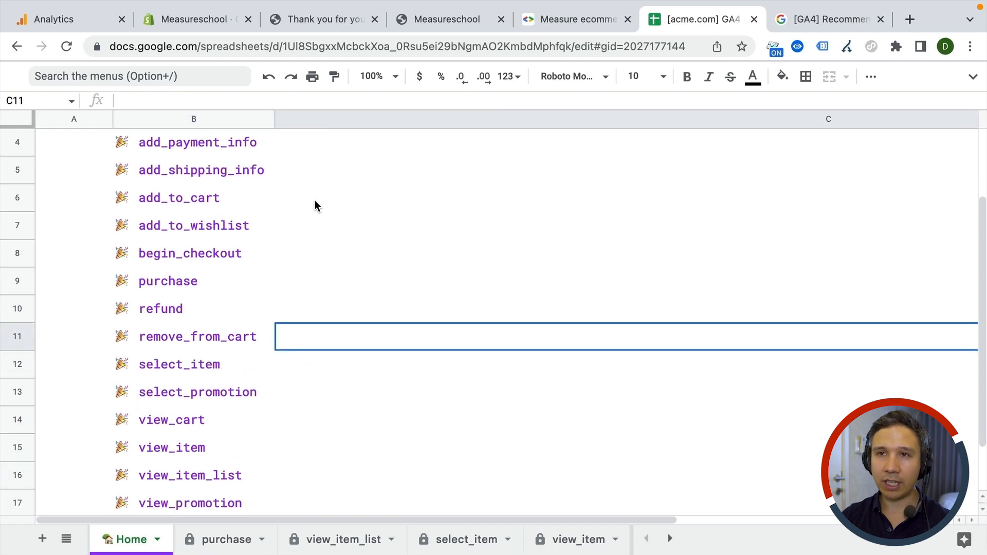
{"action": "left_click", "coordinate": [321, 18]}
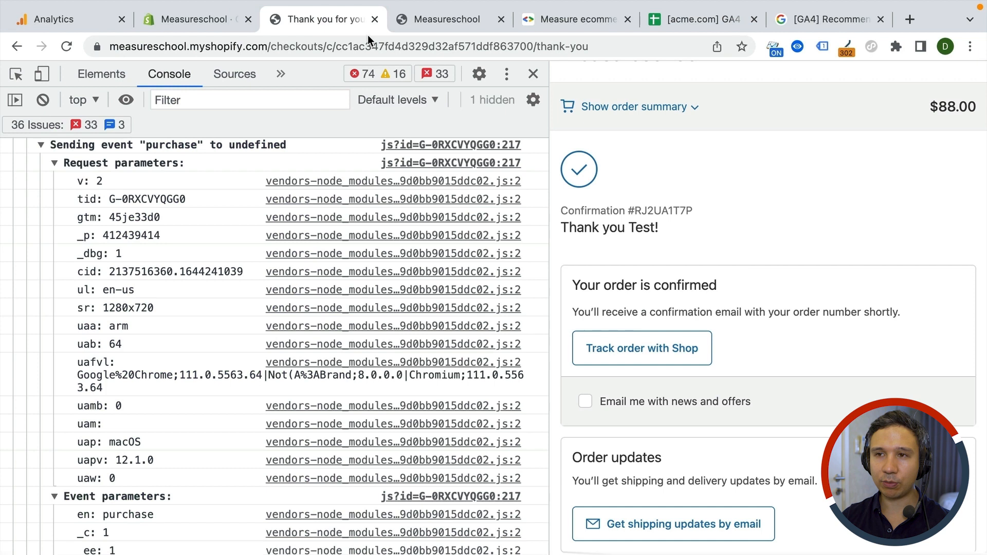
Add the VANS | SH-8 HI shoe ($129.95) to the cart from the storefront and remove it.
{"action": "left_click", "coordinate": [447, 18]}
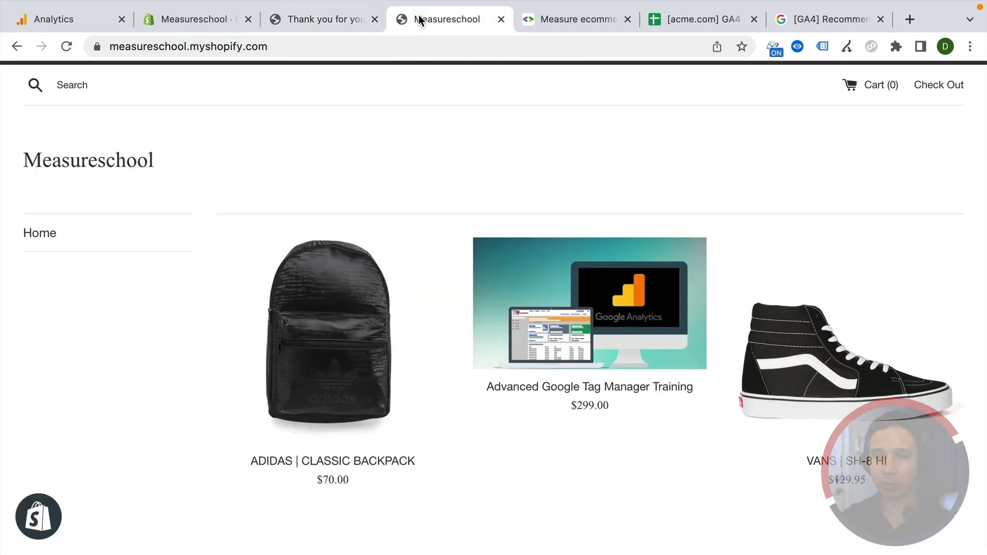
{"action": "left_click", "coordinate": [846, 359]}
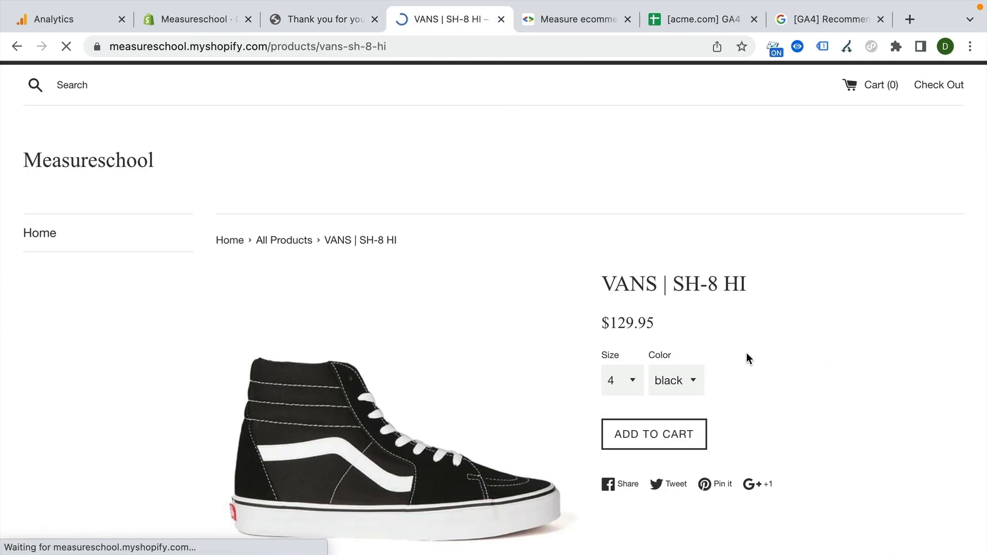
{"action": "left_click", "coordinate": [654, 434]}
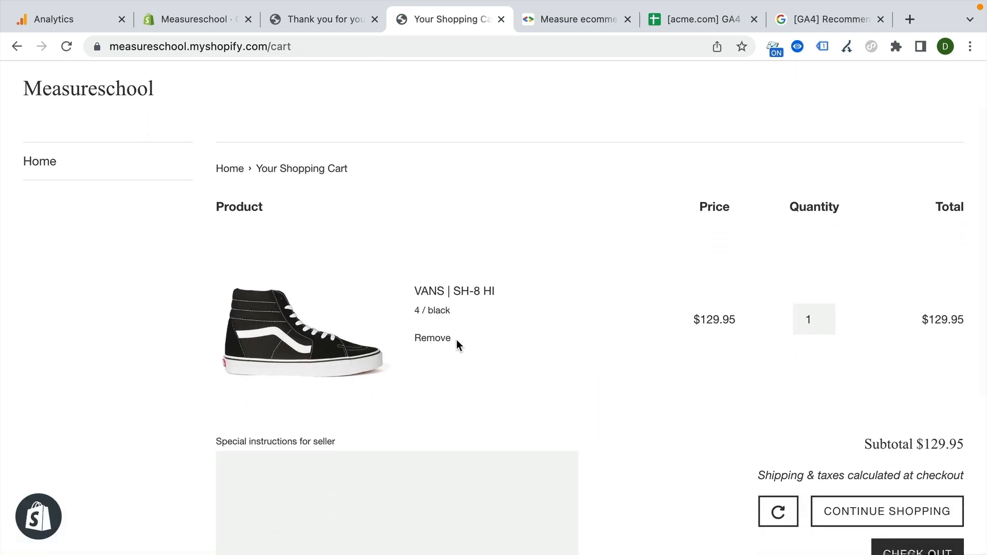
{"action": "left_click", "coordinate": [432, 338]}
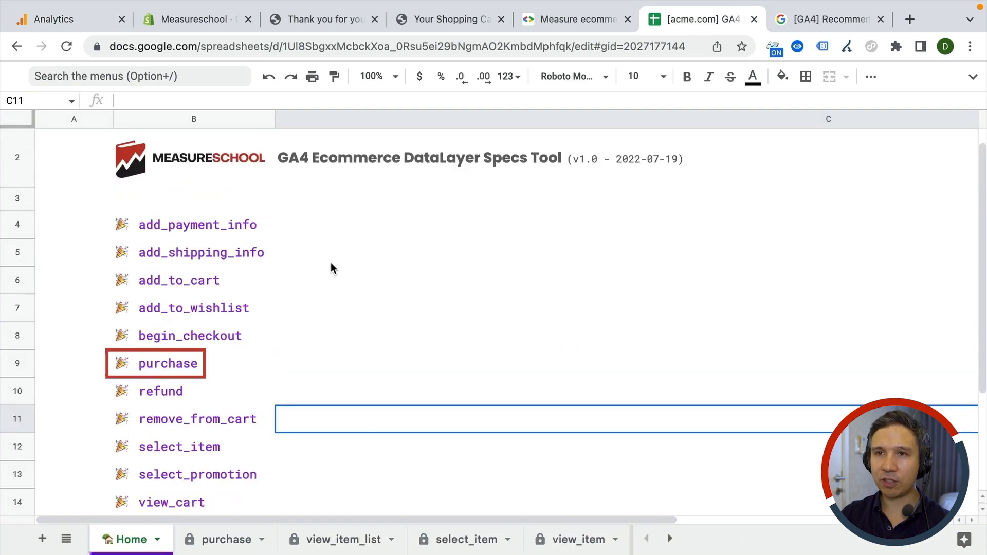
Check the now-empty cart and return to the backpack order's thank-you page.
{"action": "left_click", "coordinate": [447, 18]}
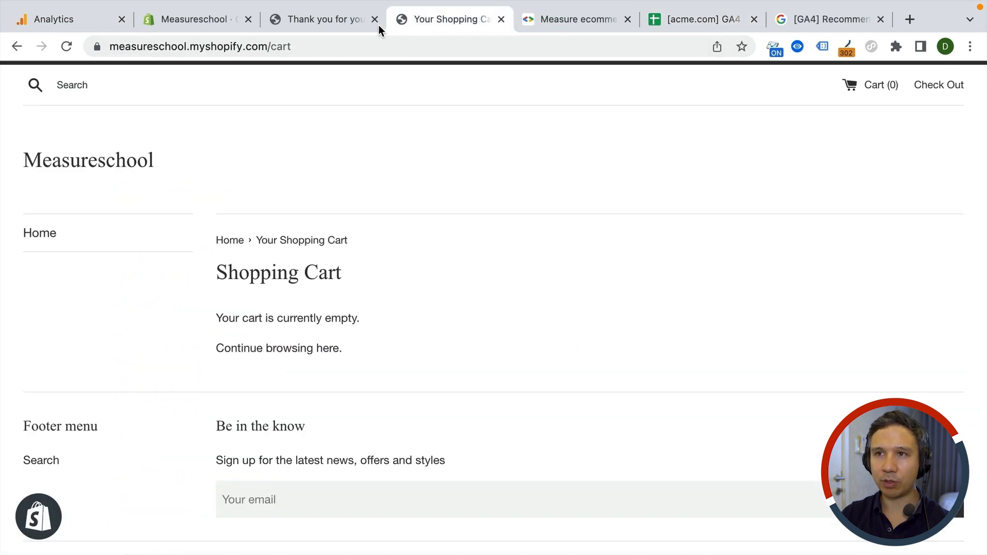
{"action": "left_click", "coordinate": [318, 18]}
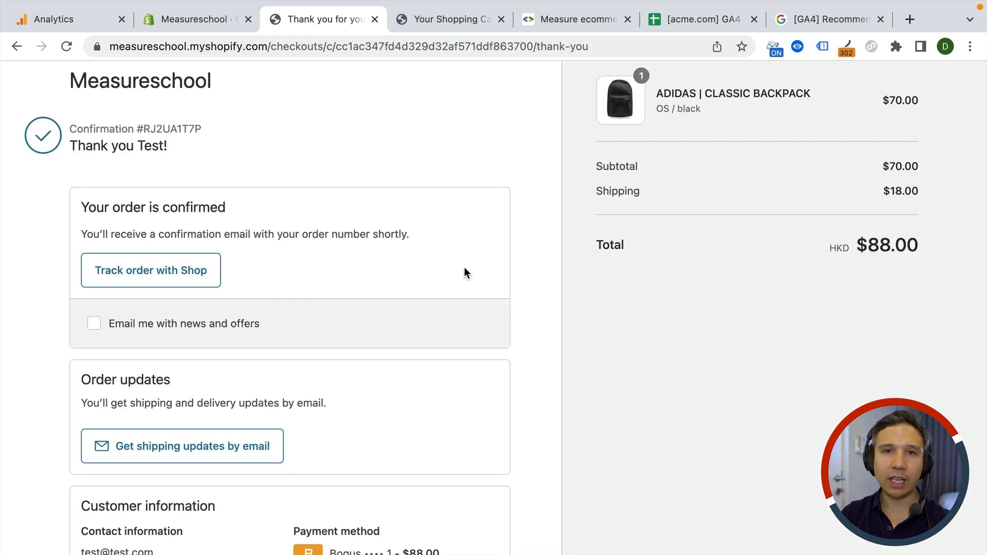